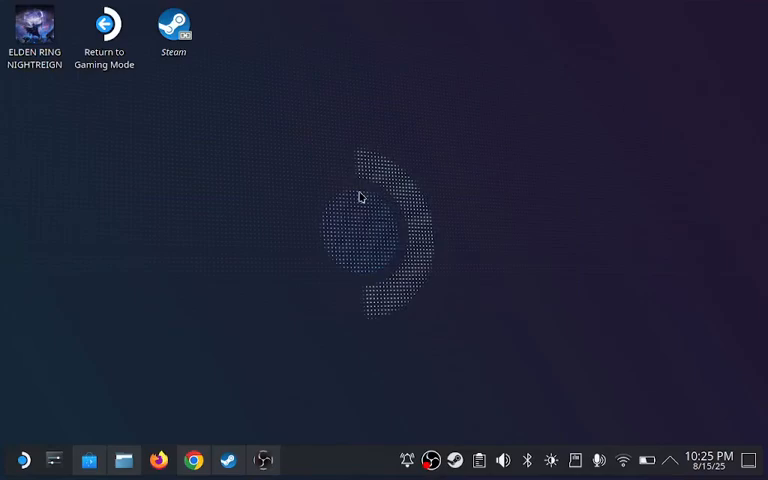
mouse_move(308, 110)
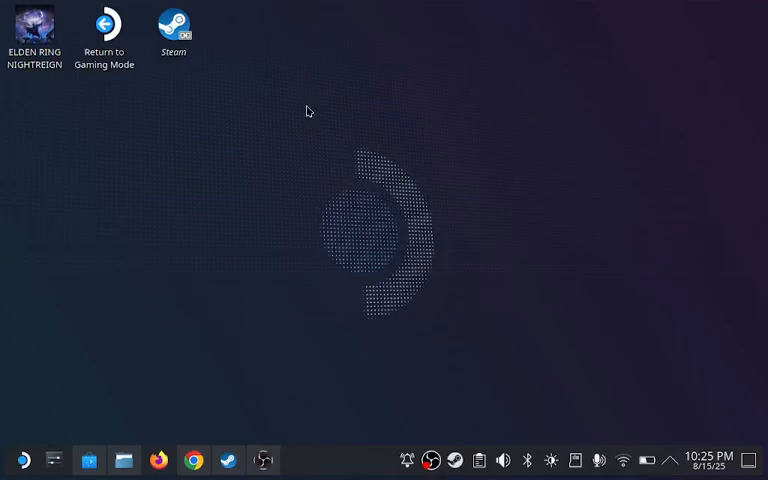
mouse_move(68, 76)
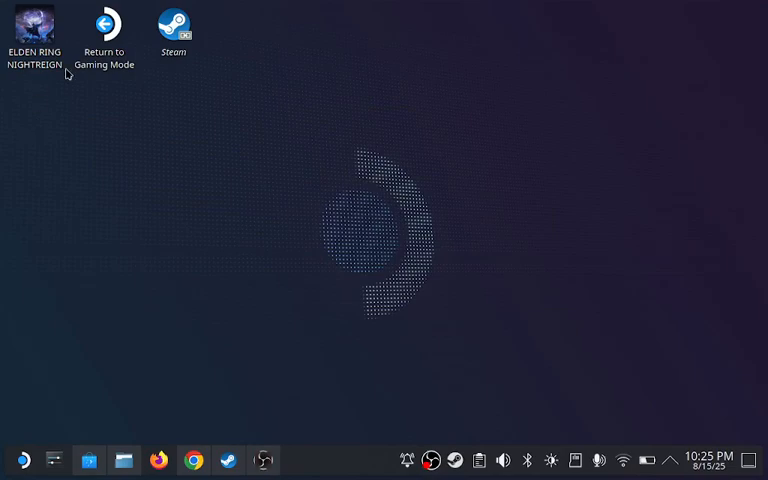
mouse_move(196, 336)
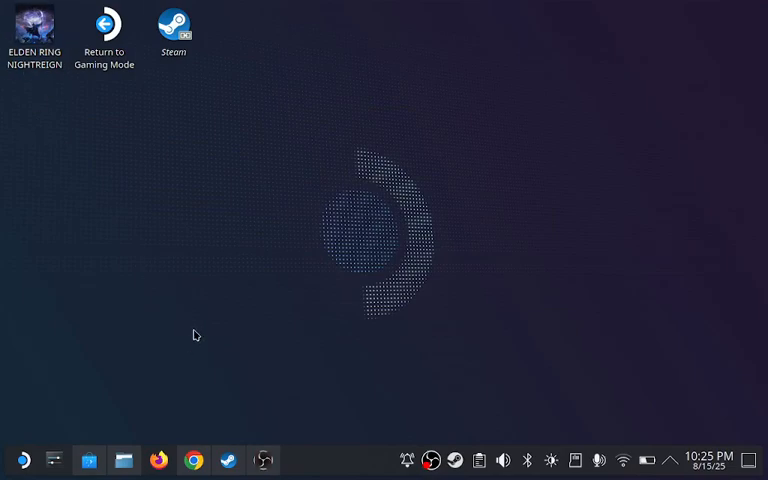
mouse_move(280, 300)
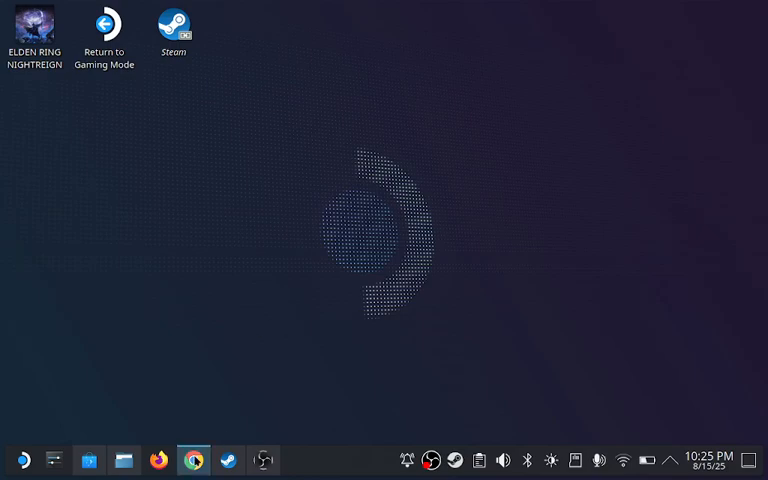
mouse_move(192, 460)
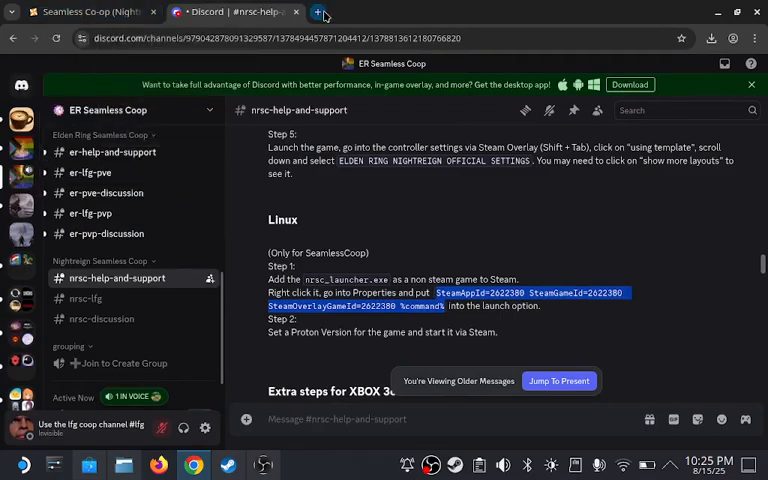
- Search Google for 'elden ring nightreign seamless coop' and open the Nexus Mods result
click(322, 12)
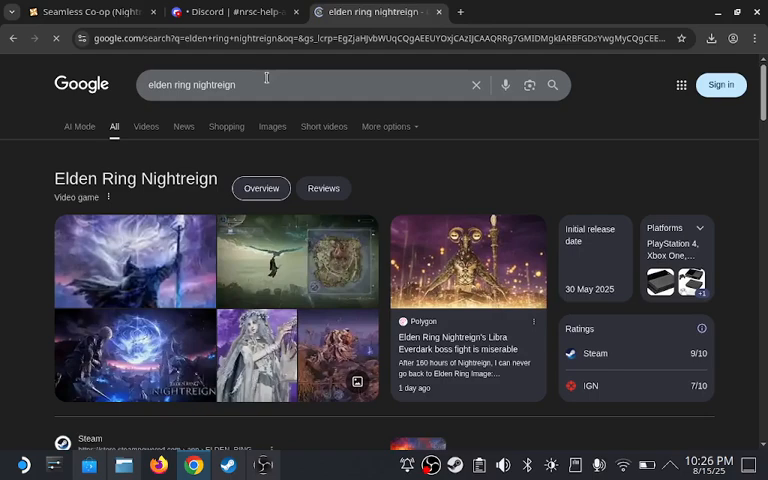
text(sel)
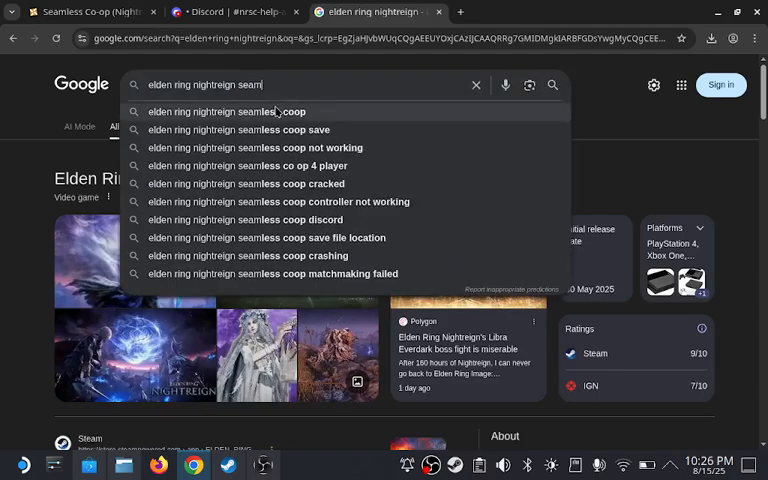
click(226, 112)
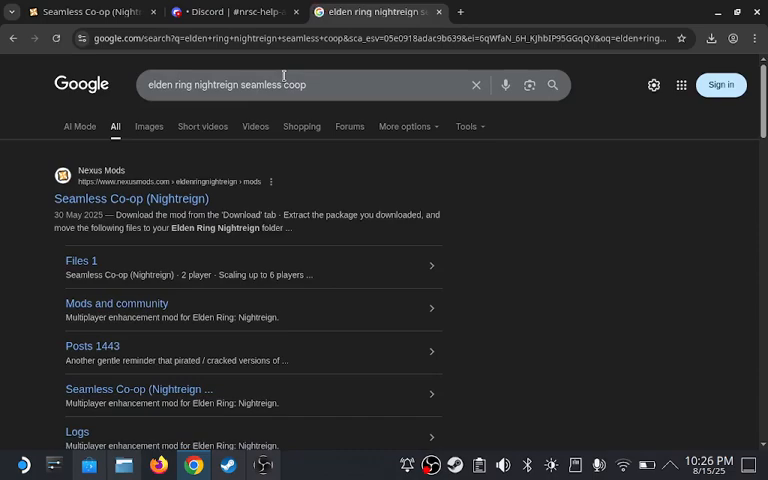
mouse_move(450, 72)
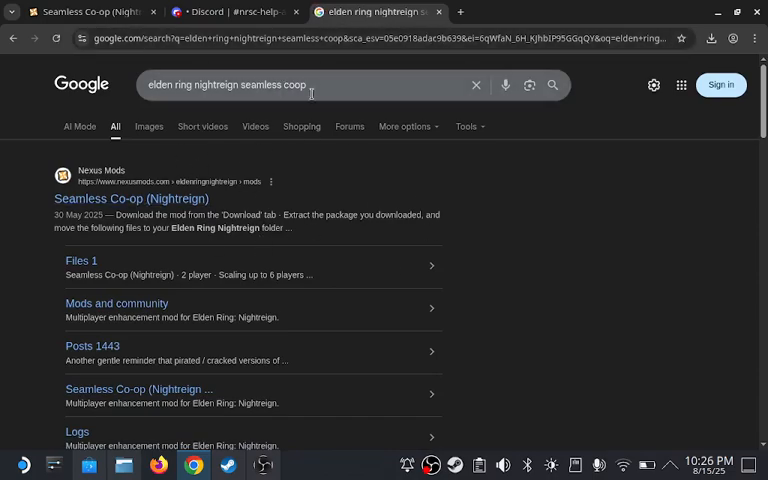
mouse_move(184, 200)
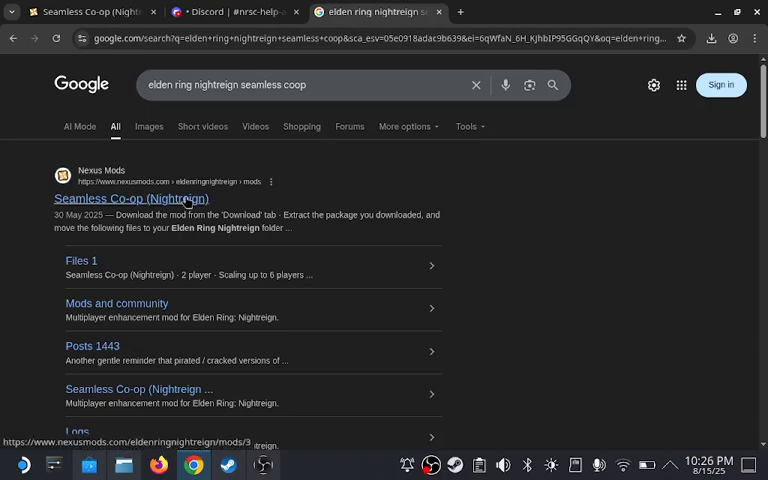
click(132, 198)
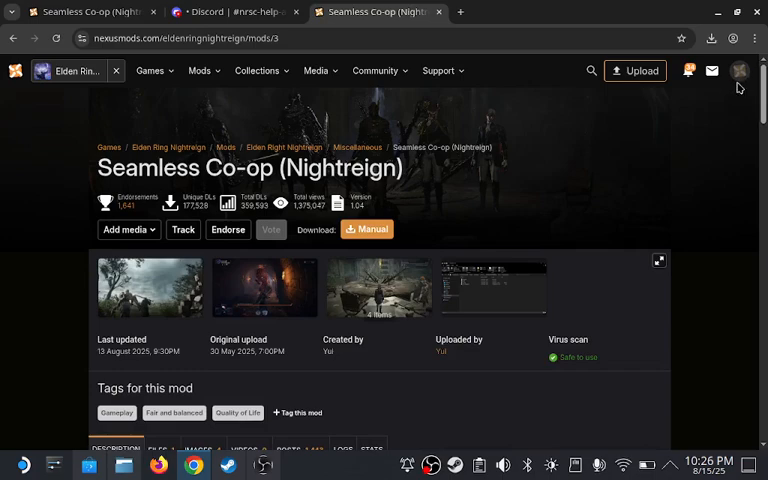
- Manually download the Nightreign Seamless Co-op v1.0.4 main file and dismiss the download notice
scroll(down, 3)
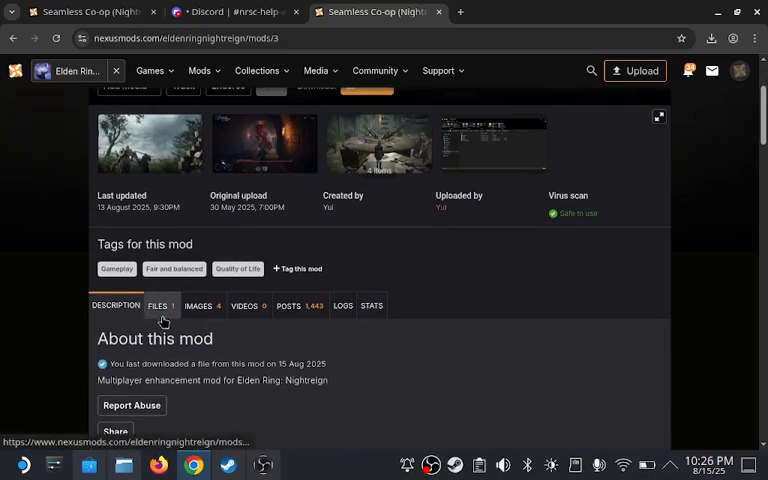
click(156, 304)
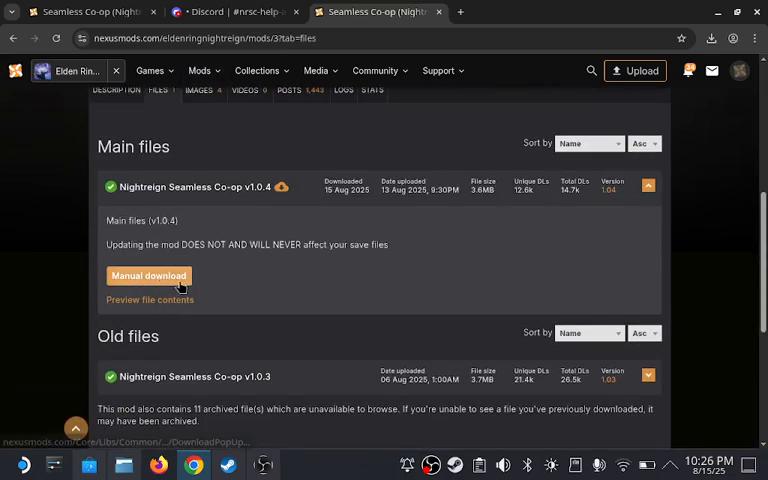
click(148, 276)
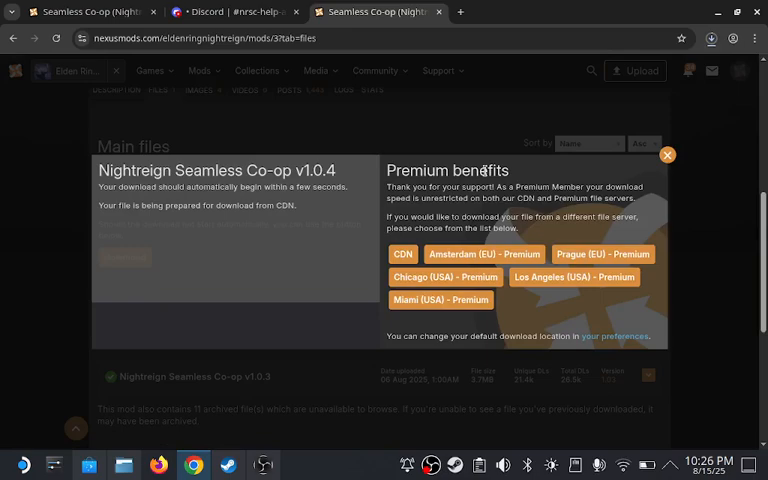
click(668, 154)
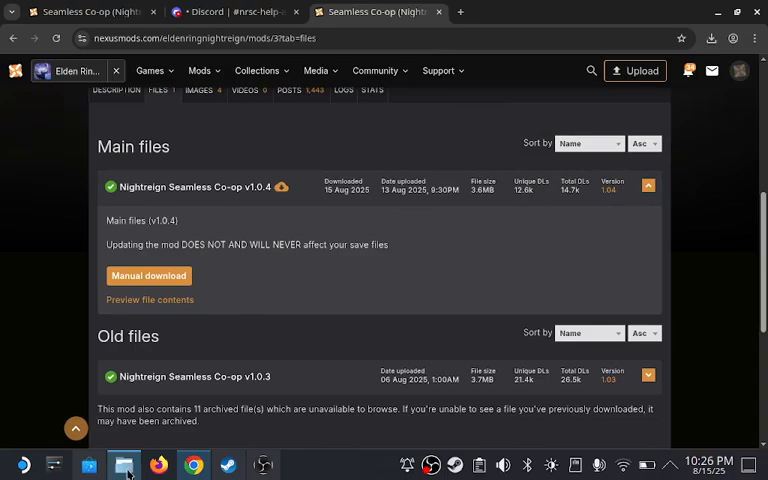
- Extract the downloaded Seamless Co-op v1.0.4 zip here in the Downloads folder
click(124, 464)
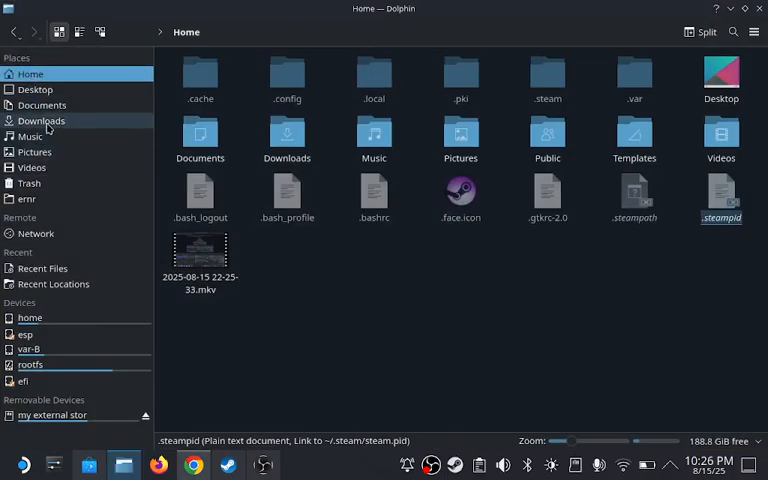
click(40, 120)
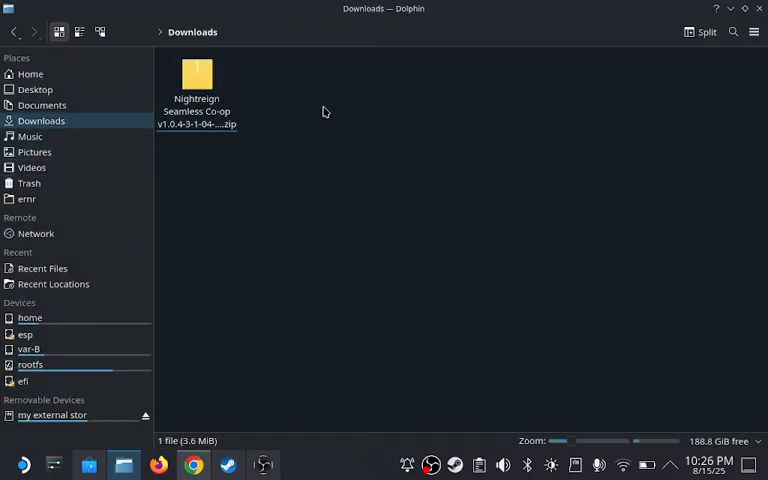
right_click(196, 80)
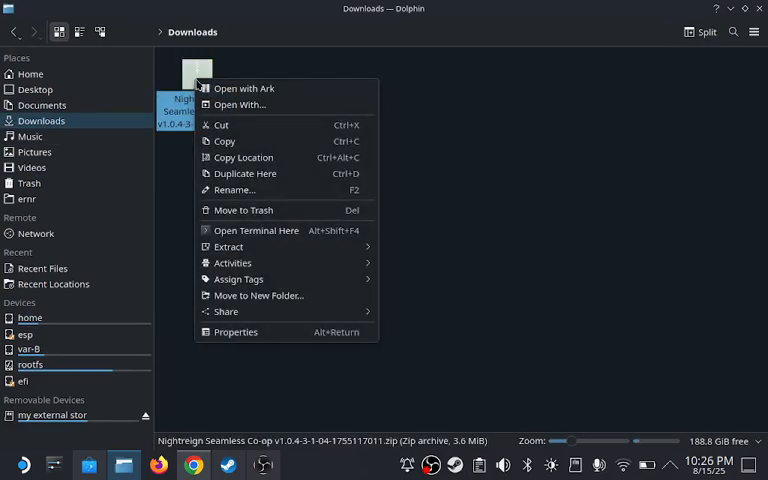
mouse_move(256, 230)
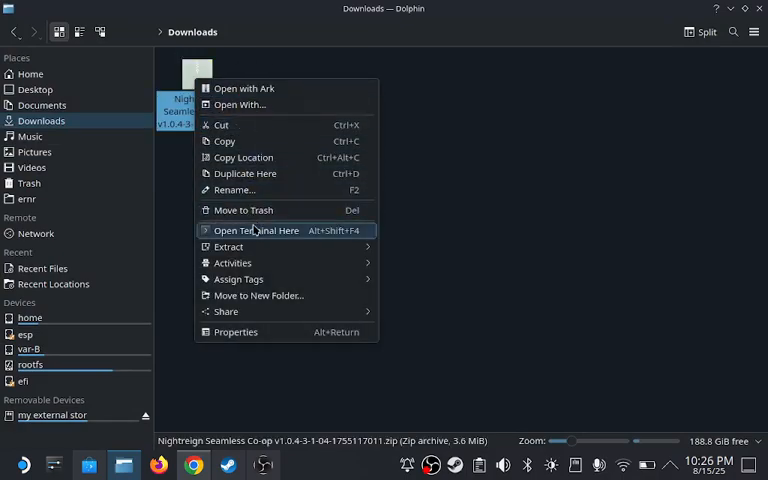
mouse_move(228, 246)
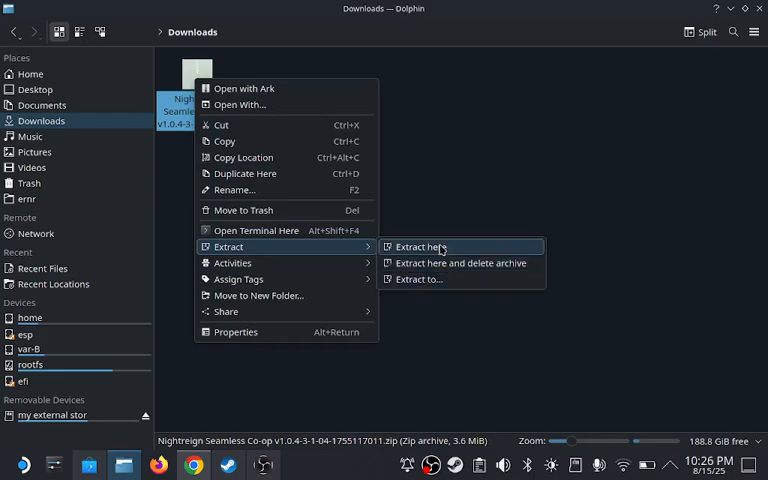
click(420, 246)
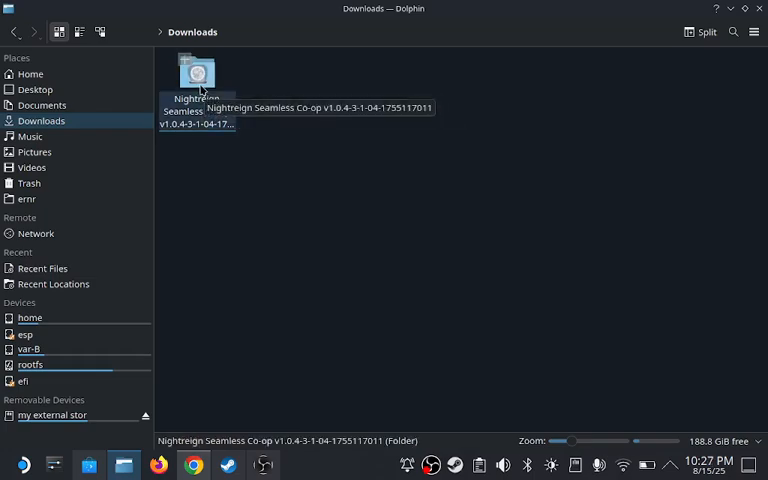
- Enter the extracted mod folder and show actions for nrsc_launcher.exe
double_click(196, 78)
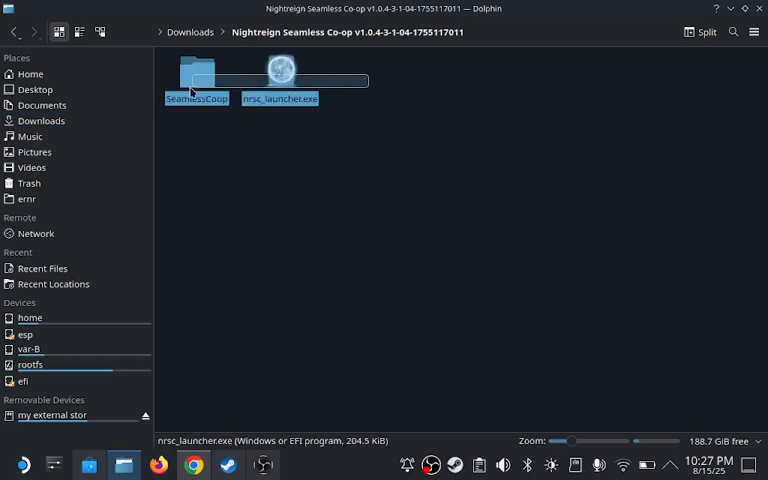
right_click(280, 84)
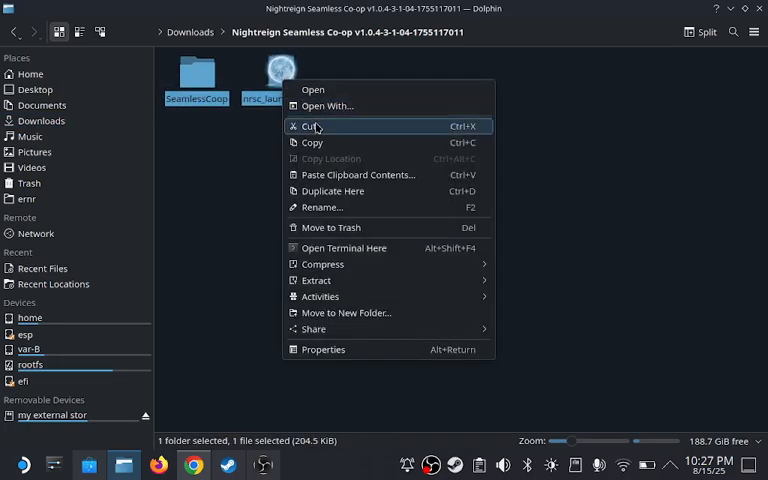
mouse_move(384, 126)
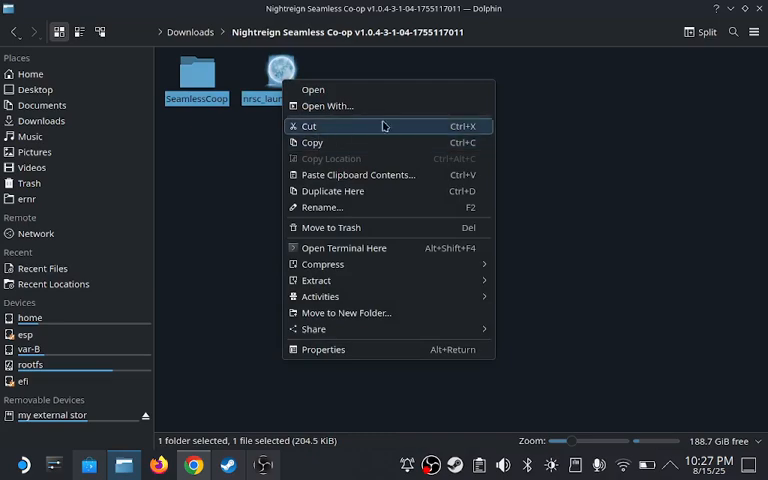
mouse_move(388, 126)
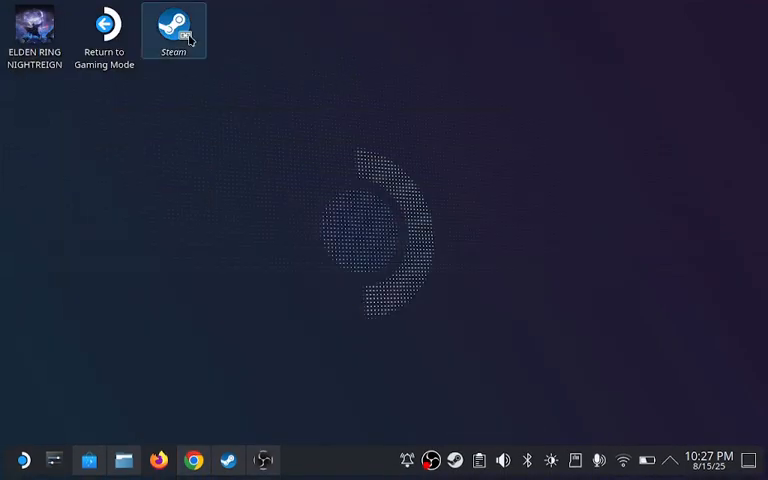
- Launch Steam and select Elden Ring Nightreign in the library via the 'elde' search
double_click(174, 24)
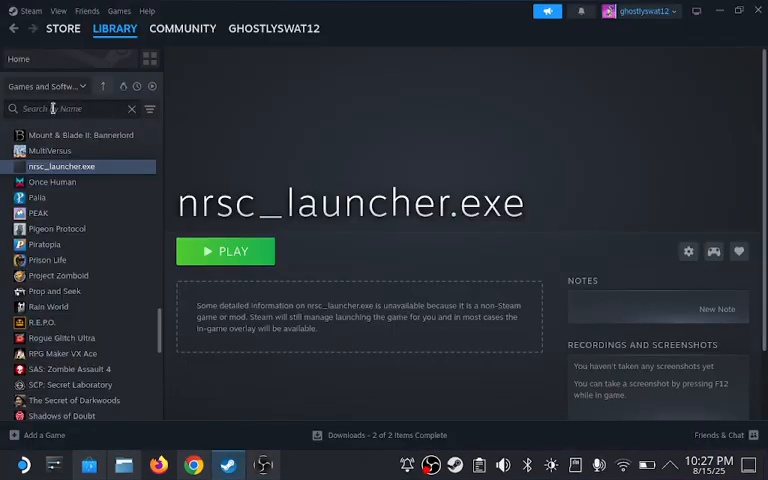
click(114, 28)
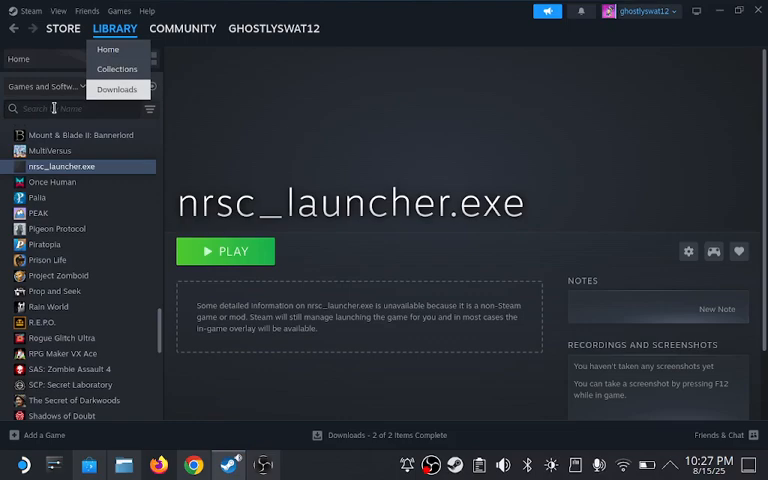
text(elde)
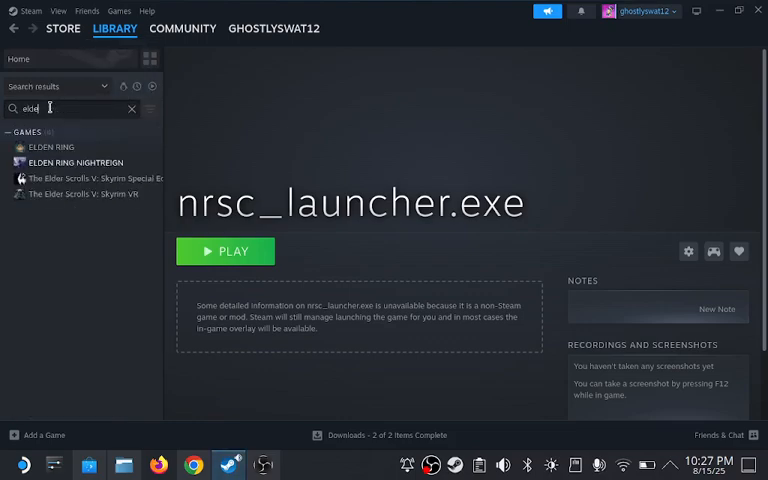
click(76, 162)
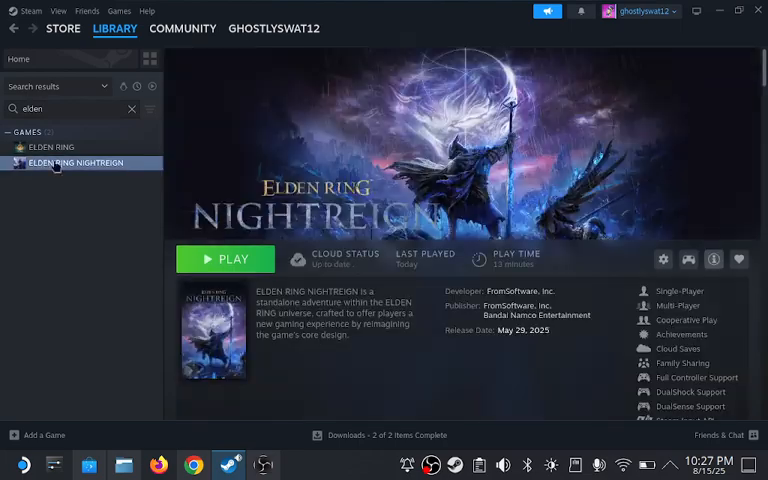
- Bring up Nightreign's Properties and its Installed Files section
click(664, 260)
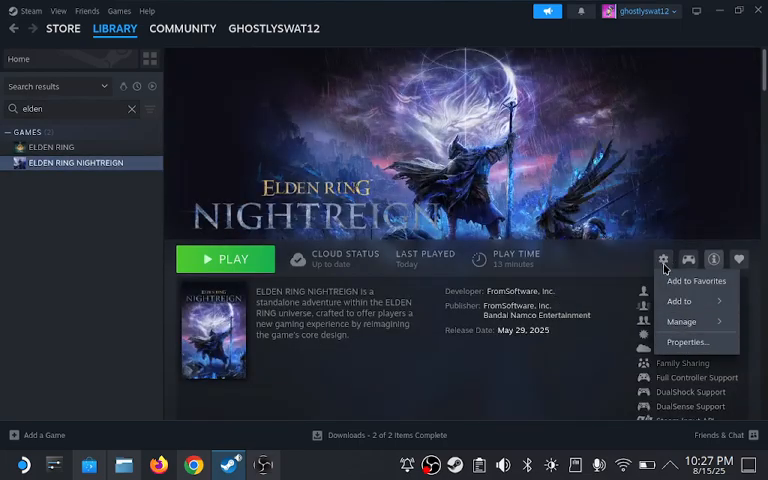
mouse_move(688, 342)
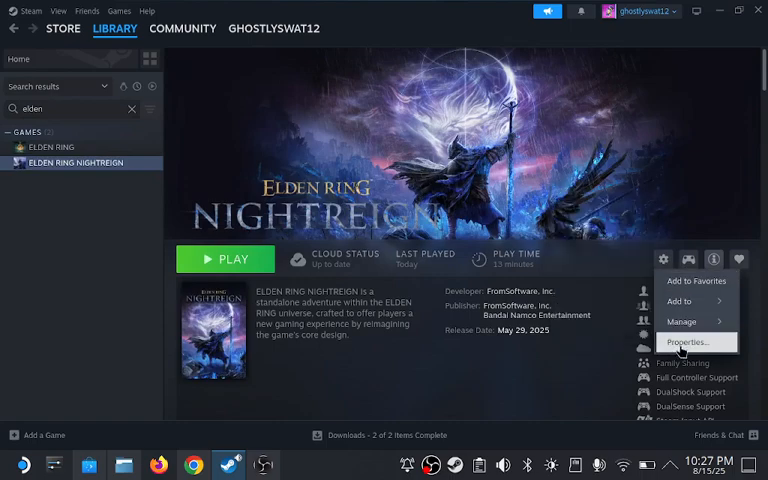
click(688, 342)
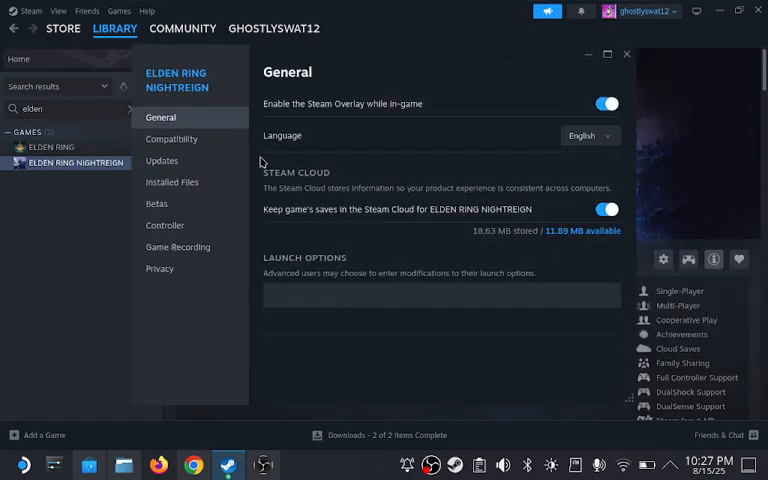
mouse_move(172, 182)
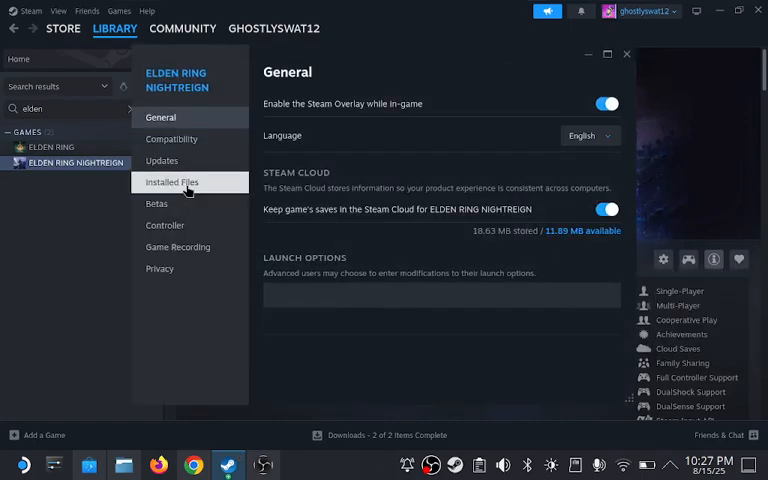
click(172, 180)
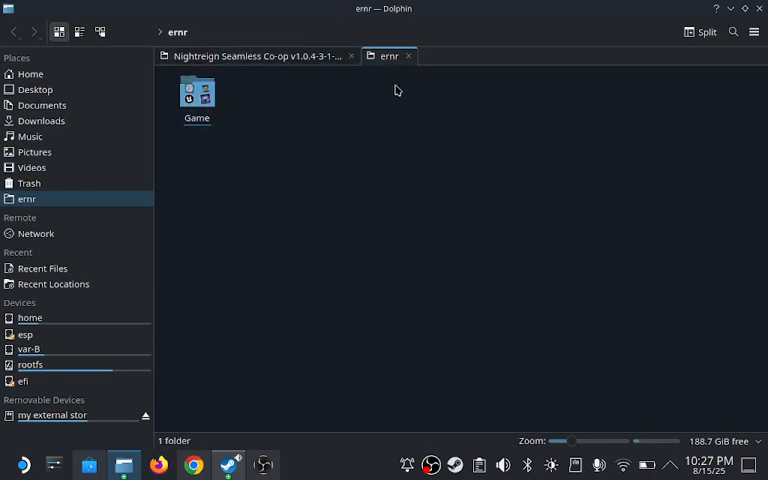
mouse_move(218, 100)
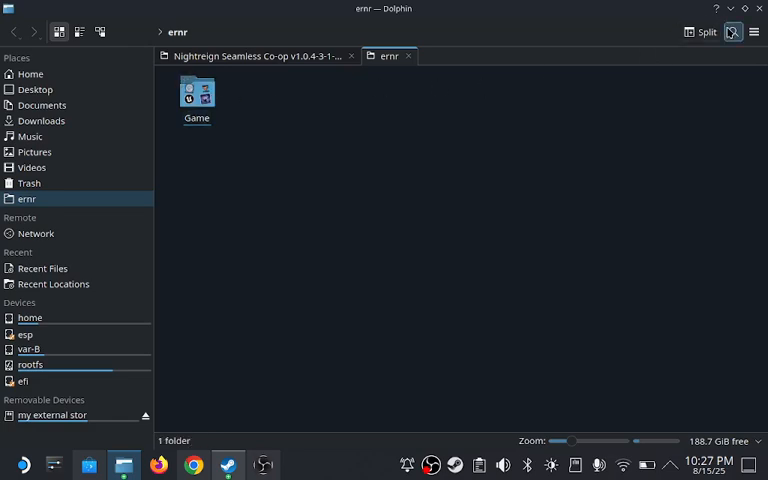
click(732, 32)
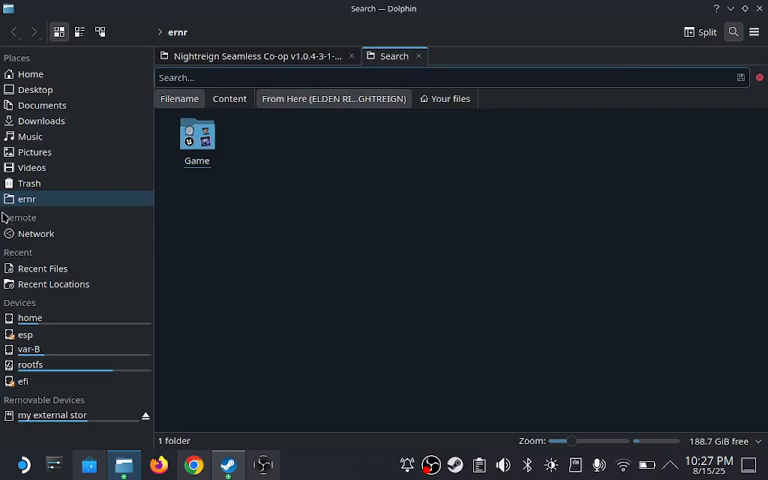
right_click(20, 216)
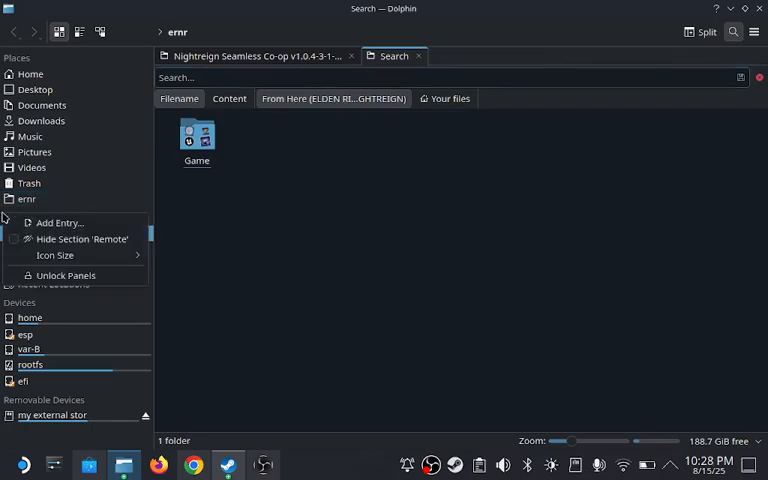
click(60, 222)
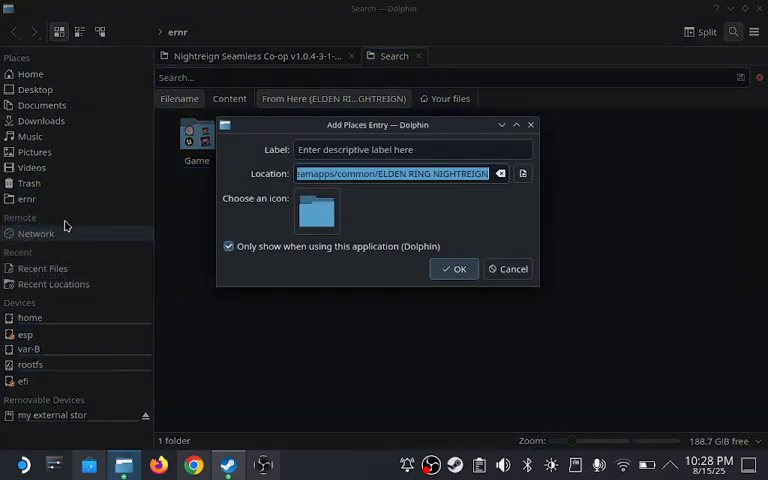
click(412, 148)
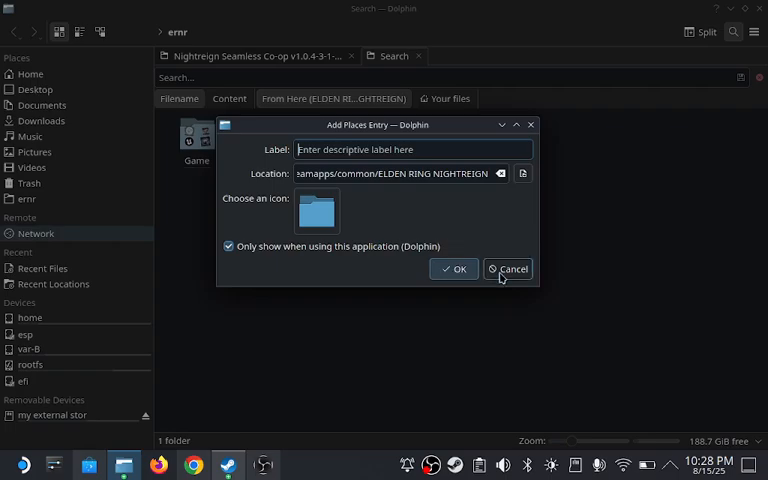
click(510, 268)
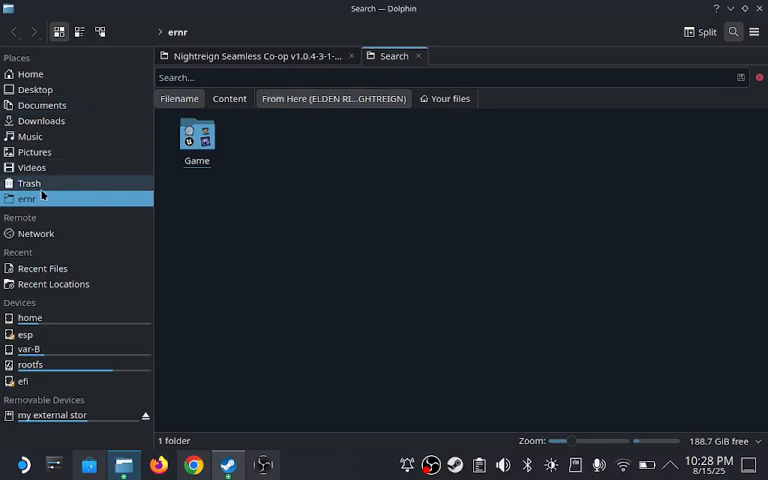
click(196, 136)
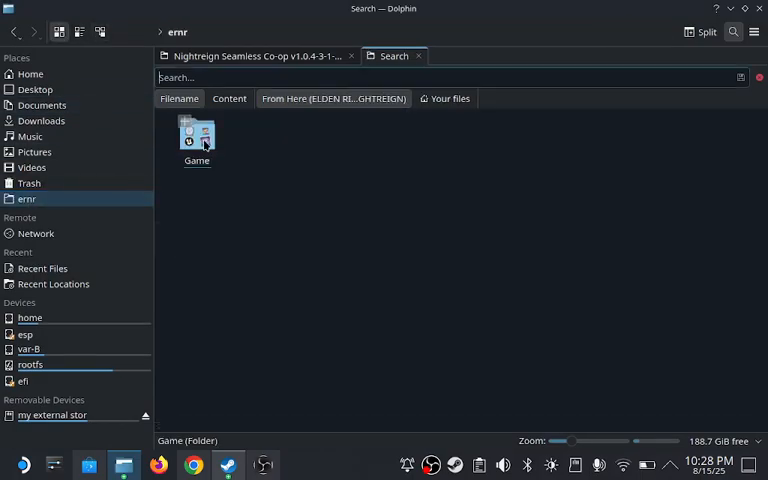
click(368, 148)
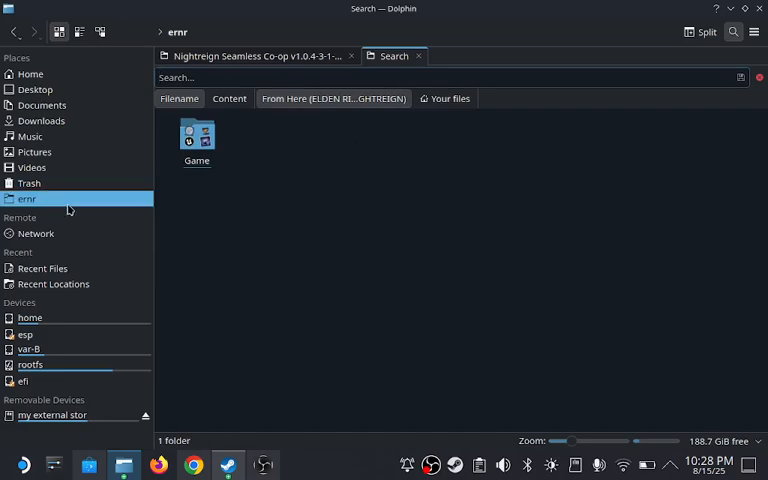
- Enter the Game folder, then its SeamlessCoop subfolder showing nrsc_settings.ini and nrsc.dll
double_click(196, 140)
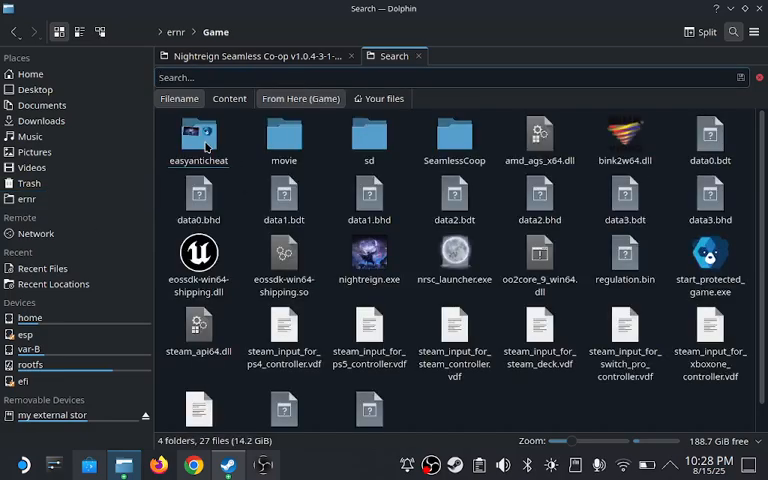
right_click(458, 392)
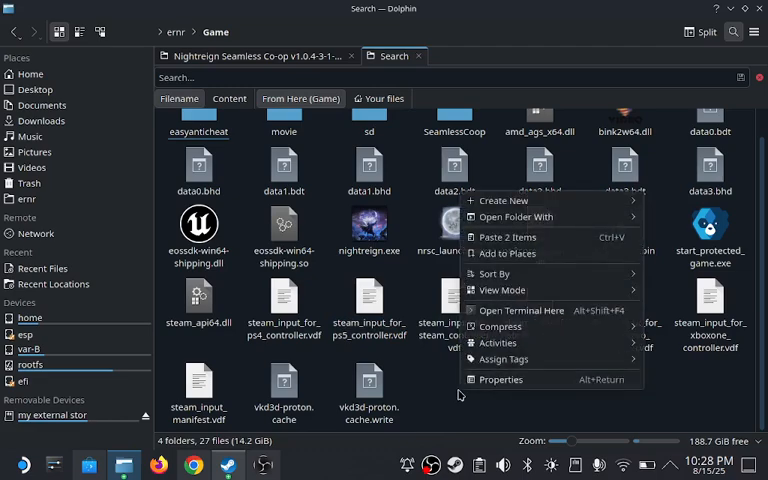
mouse_move(508, 236)
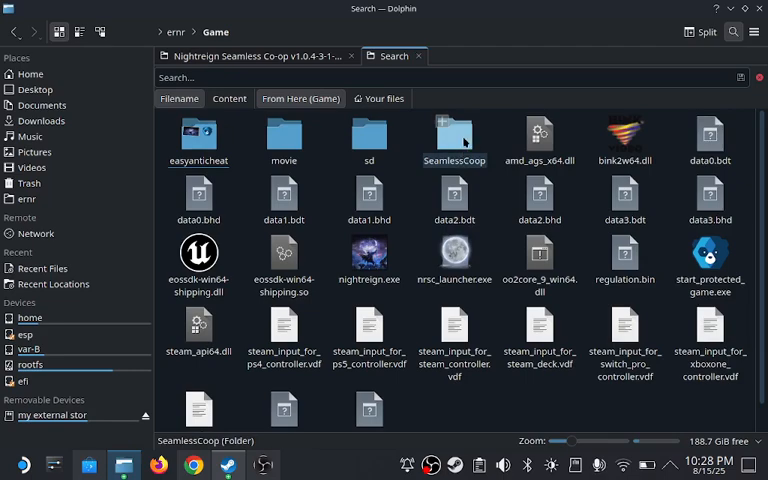
double_click(454, 136)
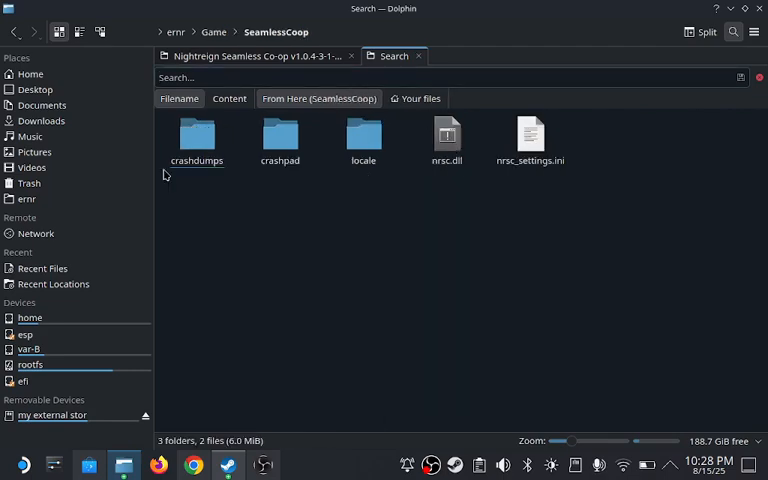
right_click(530, 140)
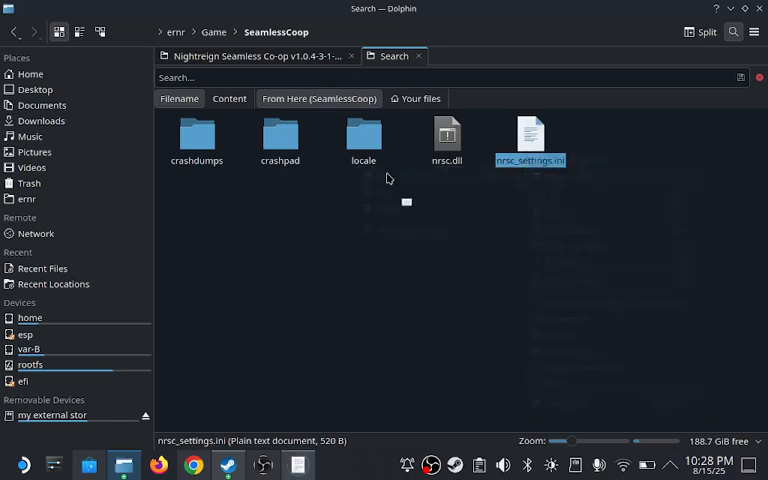
- View nrsc_settings.ini's enemy scaling and save-extension settings in KWrite, then return to the Game folder
double_click(530, 136)
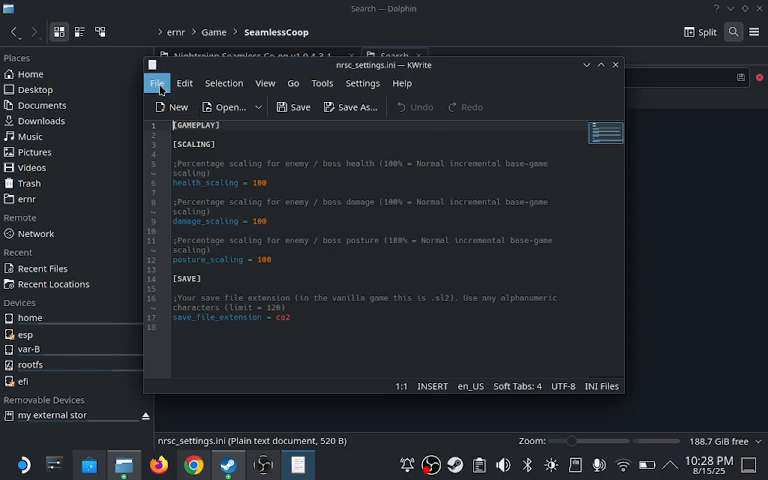
mouse_move(440, 240)
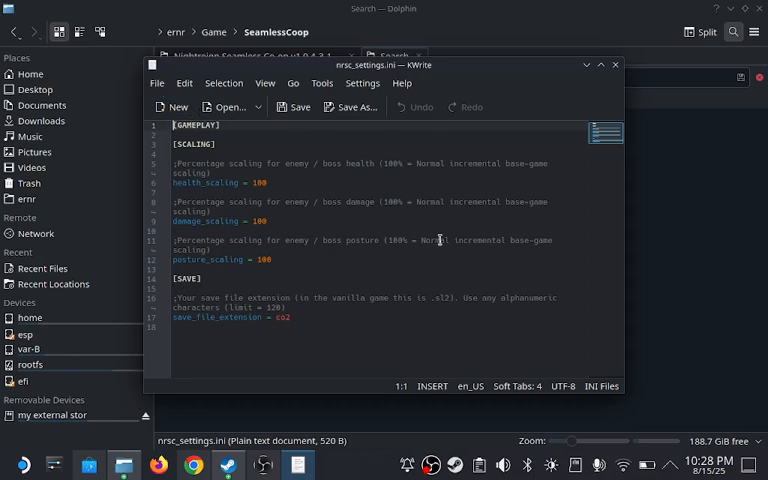
click(156, 84)
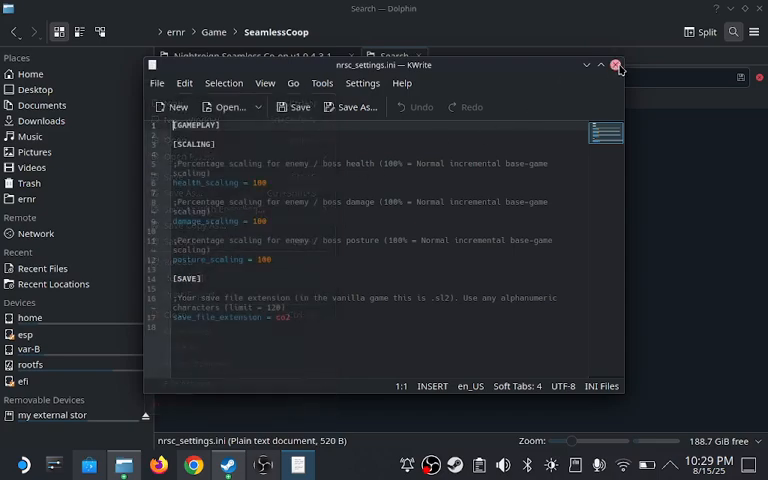
click(616, 64)
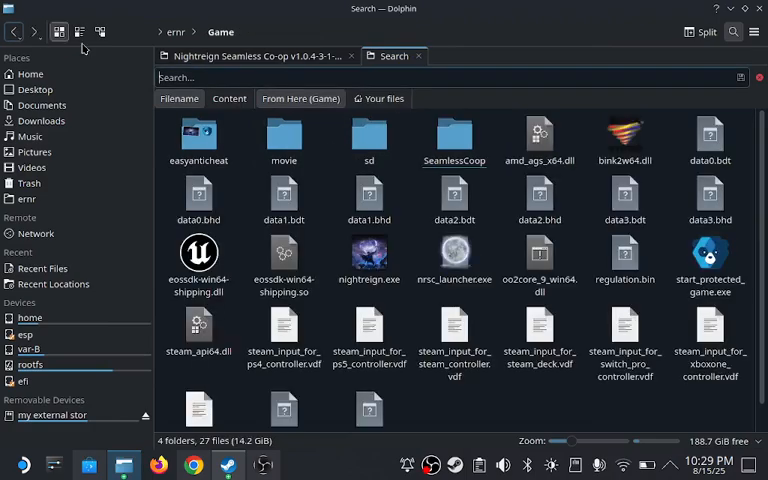
- Show the context actions, including Add to Steam, for nrsc_launcher.exe in the Game folder
scroll(down, 3)
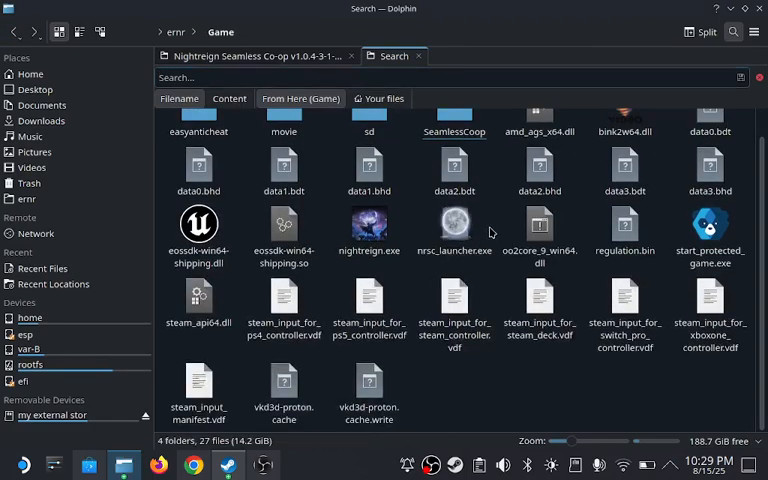
right_click(454, 230)
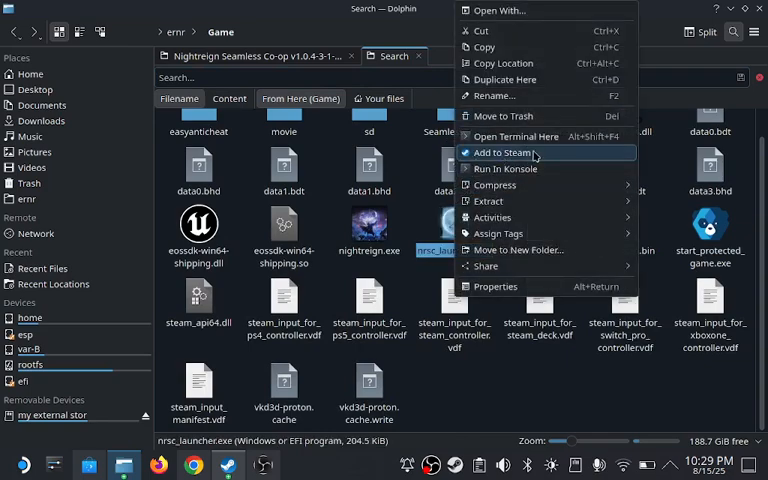
mouse_move(504, 168)
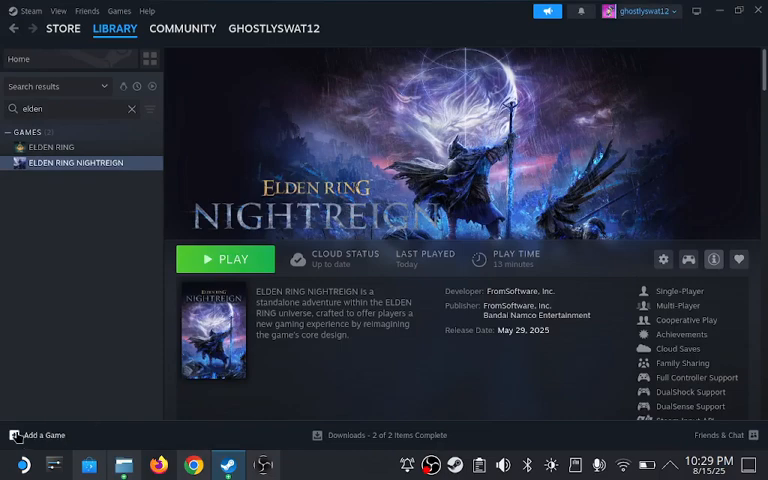
click(40, 436)
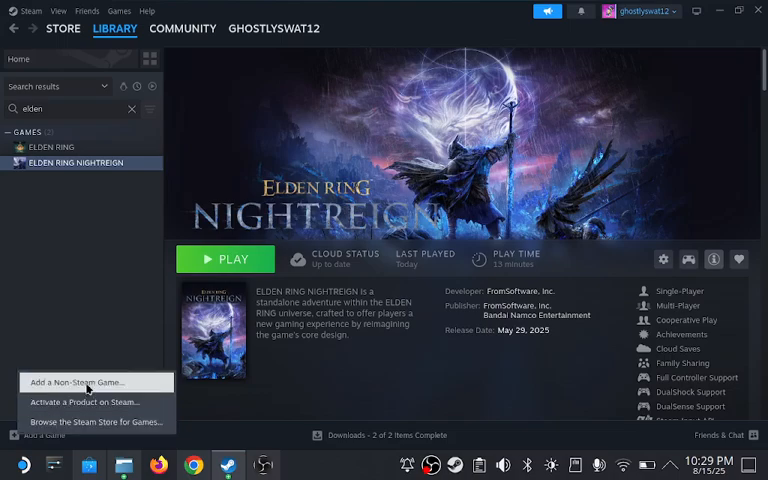
click(76, 382)
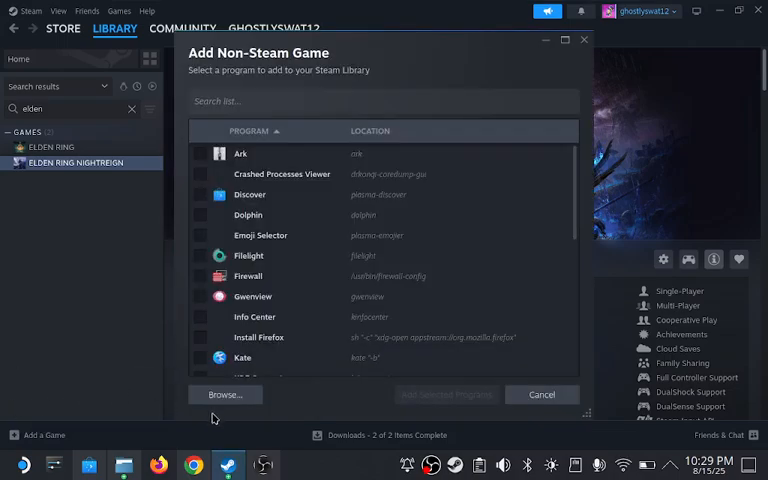
click(224, 394)
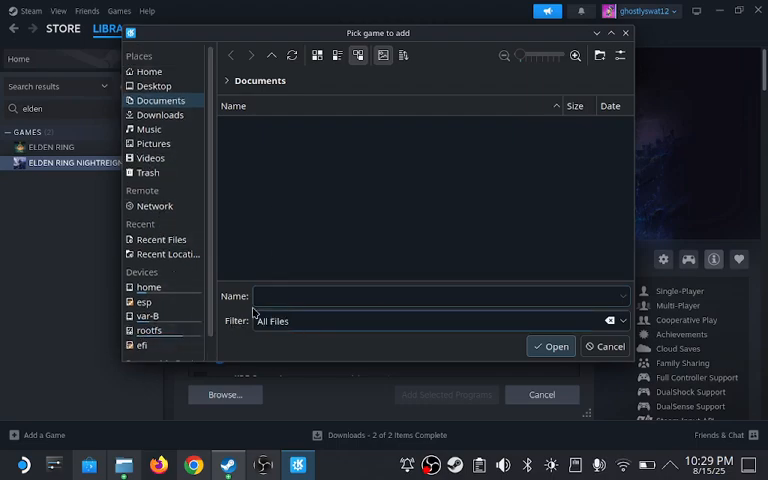
mouse_move(356, 336)
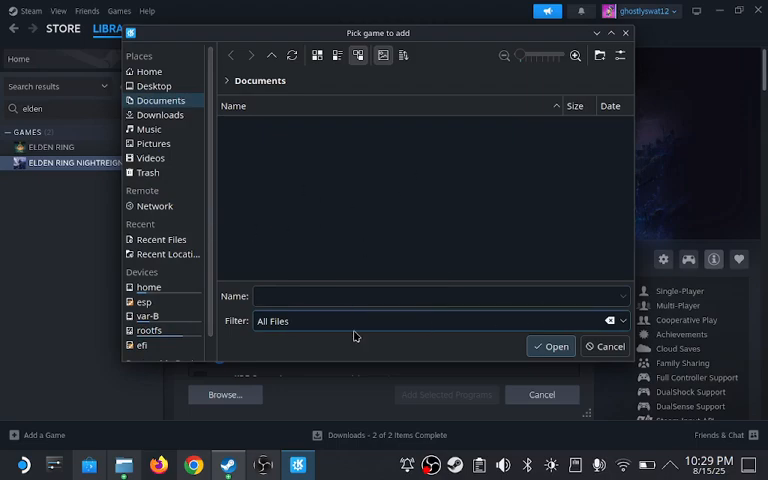
scroll(down, 3)
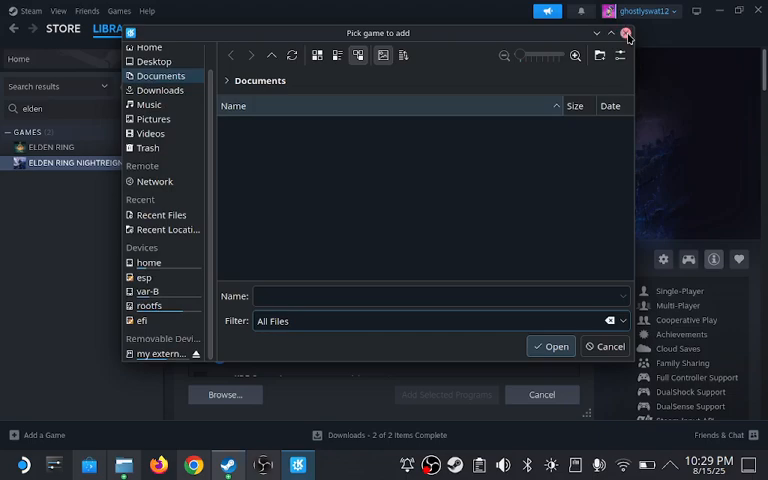
click(628, 32)
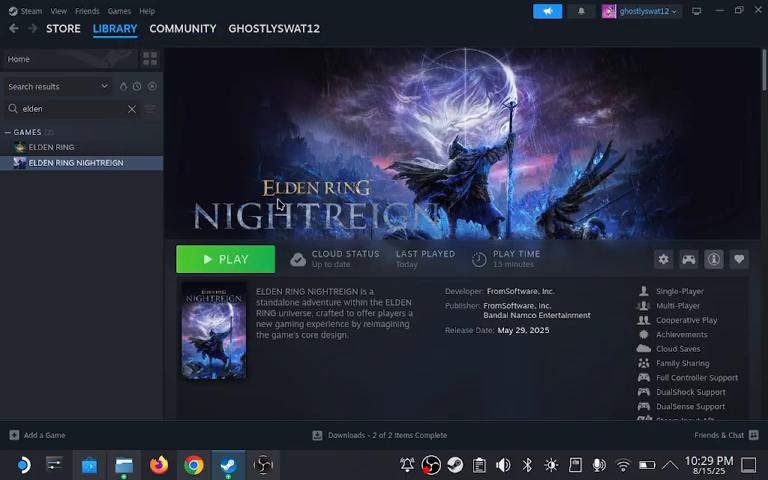
- Find nrsc_launcher.exe via an 'nr' library search and bring up its shortcut properties
click(132, 108)
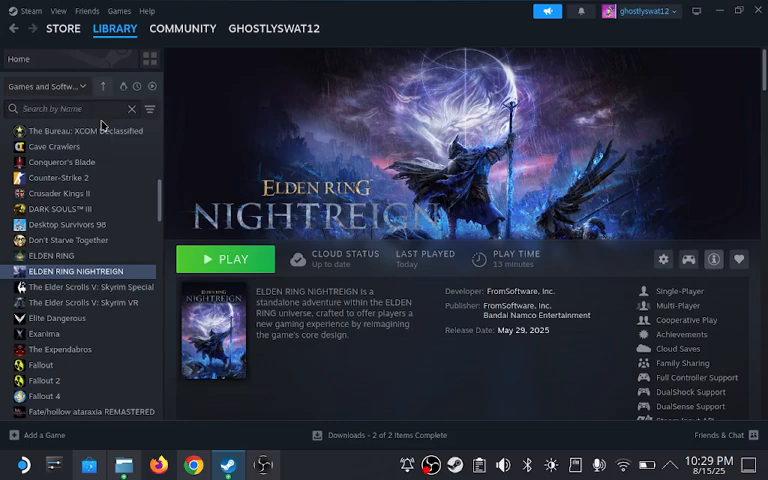
text(nr)
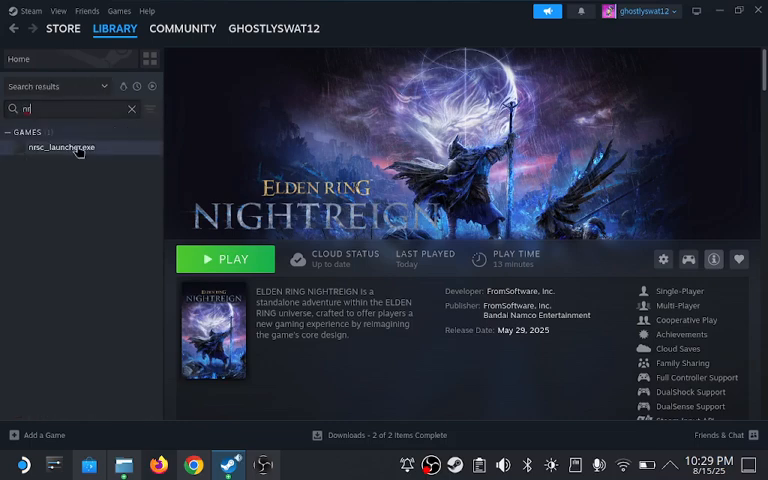
click(62, 148)
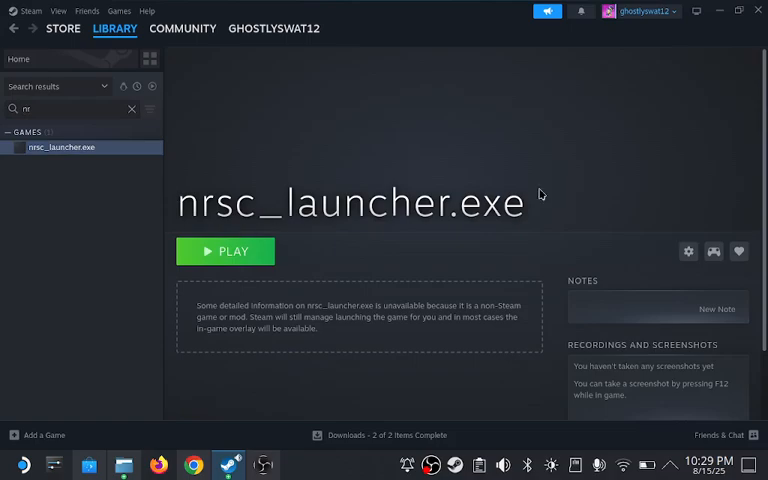
mouse_move(616, 252)
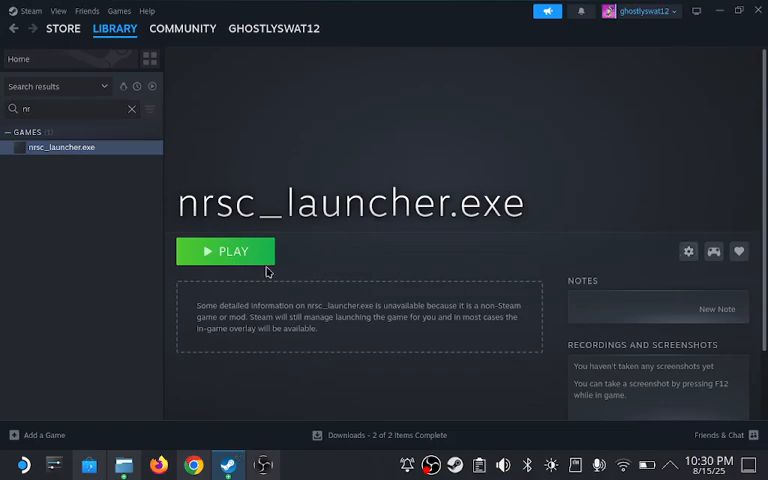
mouse_move(296, 246)
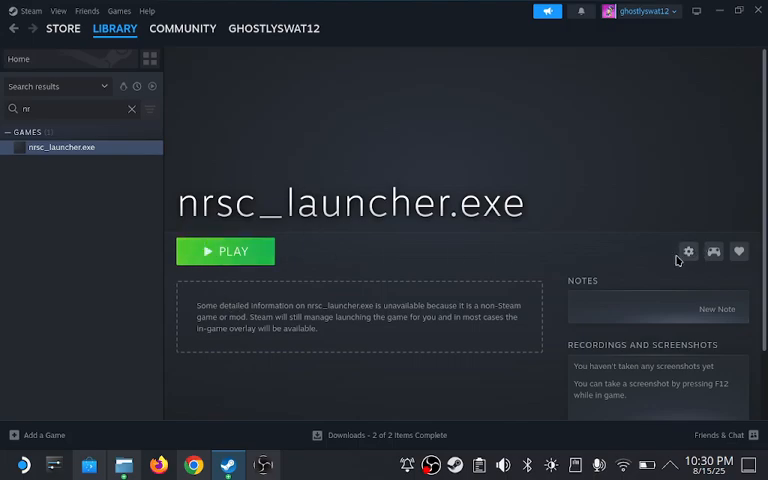
mouse_move(710, 338)
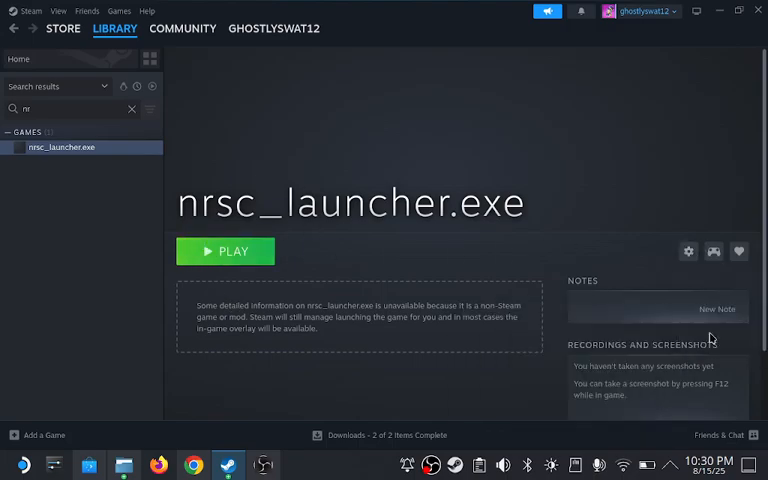
click(688, 252)
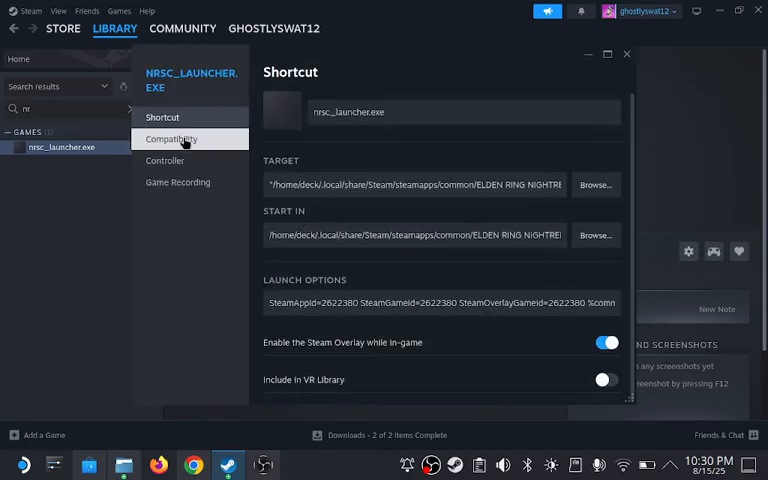
- Set the shortcut's compatibility tool to Proton Experimental and close its properties
click(172, 138)
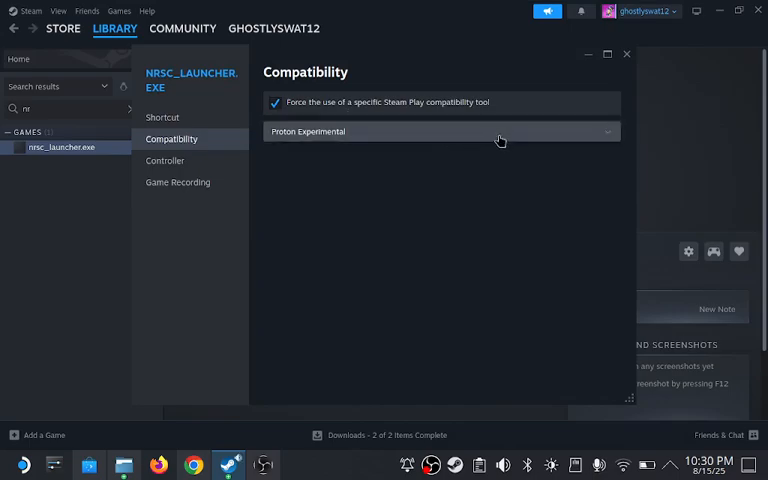
click(440, 132)
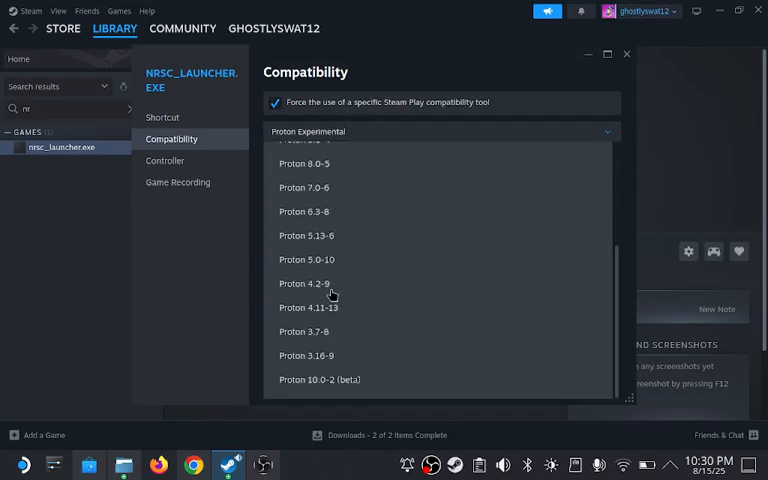
scroll(up, 3)
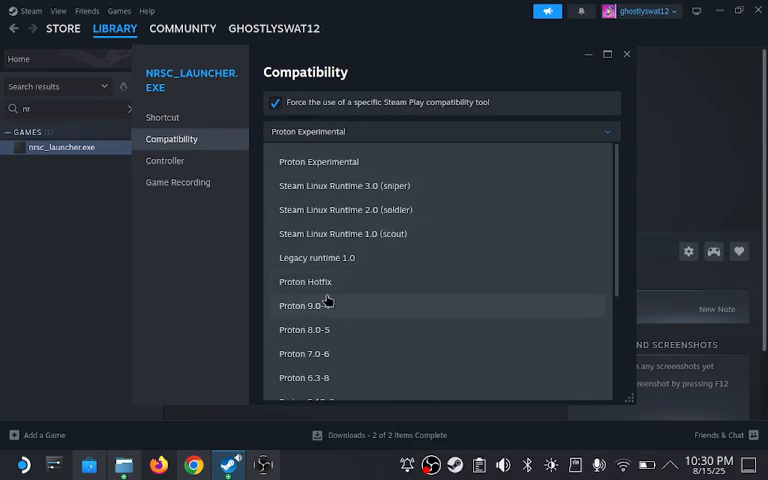
mouse_move(384, 160)
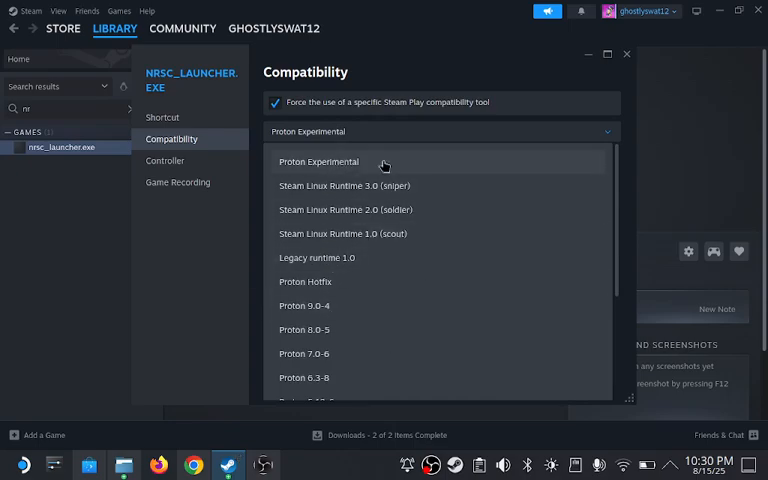
scroll(down, 3)
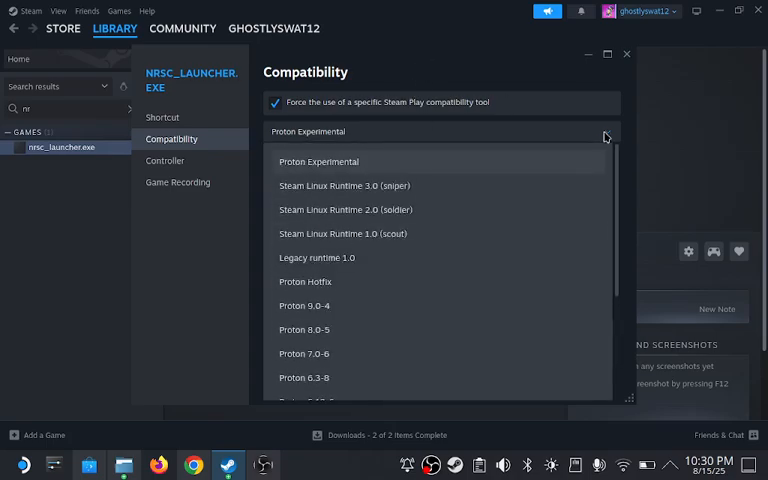
click(318, 160)
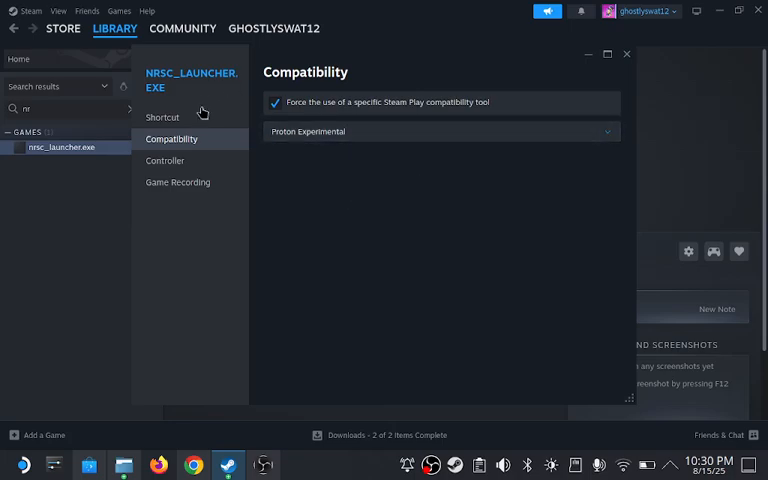
click(162, 116)
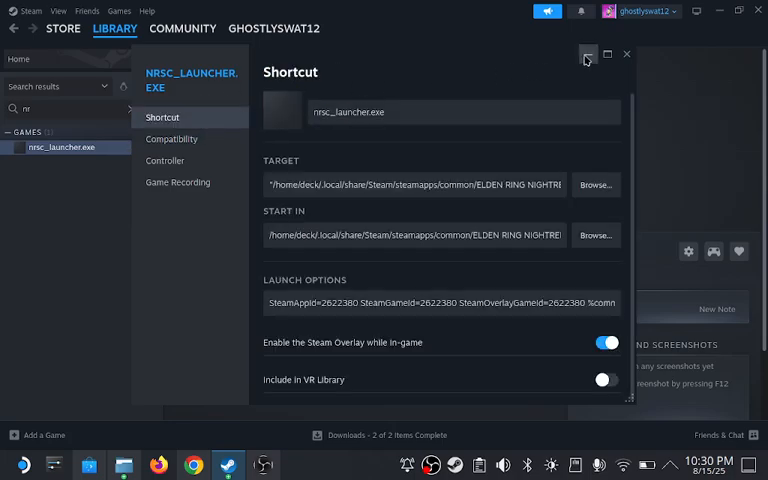
click(628, 54)
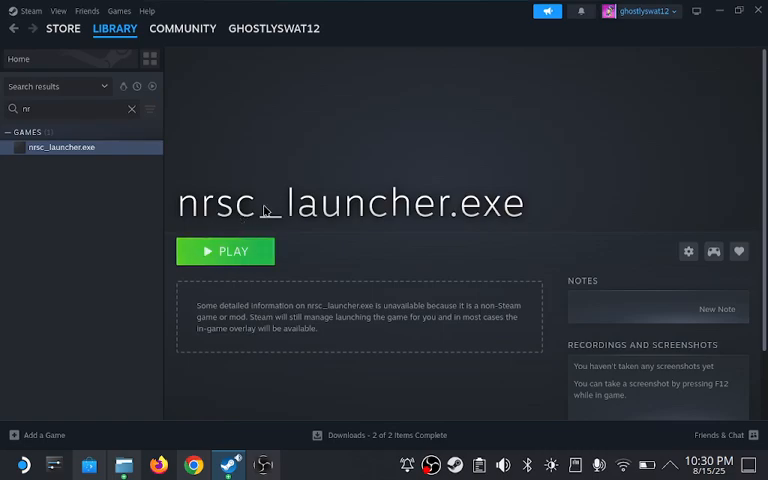
mouse_move(378, 196)
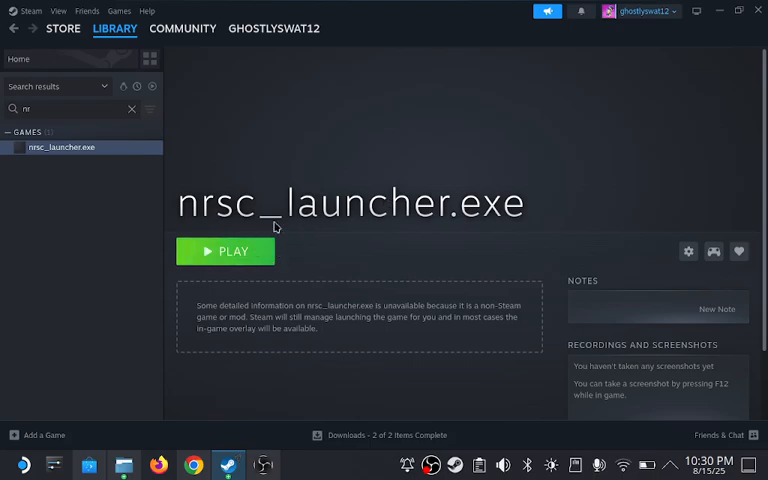
mouse_move(486, 272)
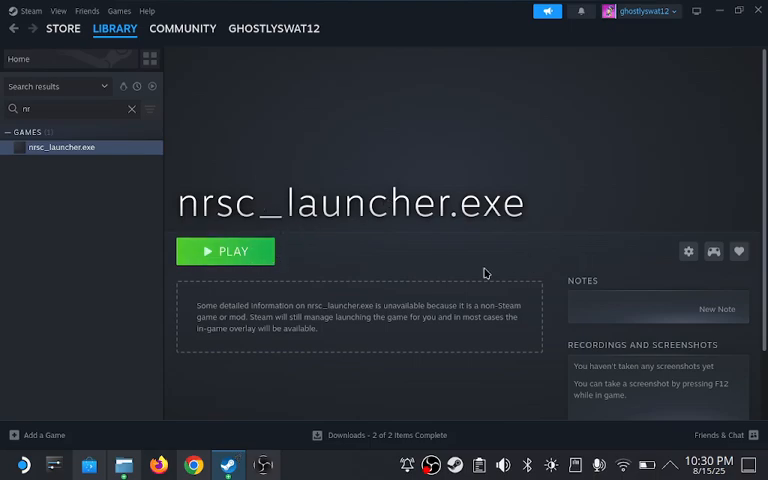
mouse_move(268, 452)
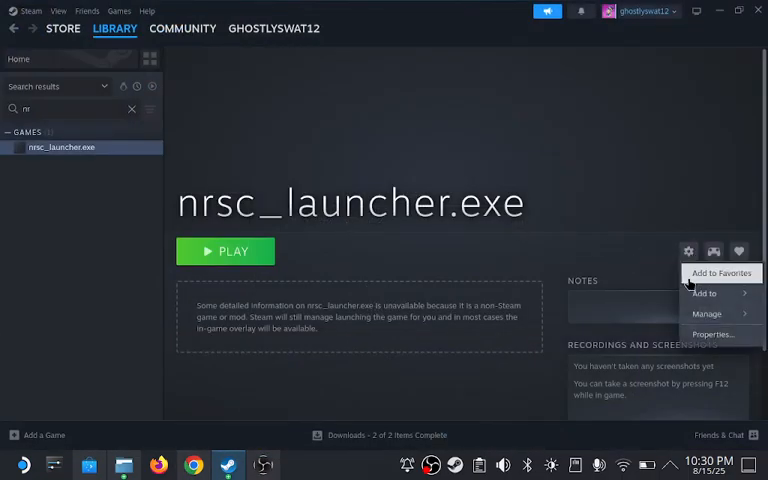
click(712, 332)
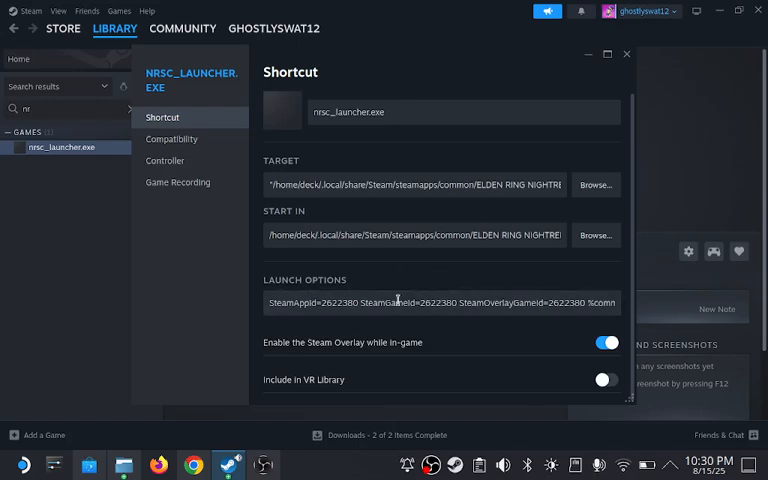
mouse_move(614, 240)
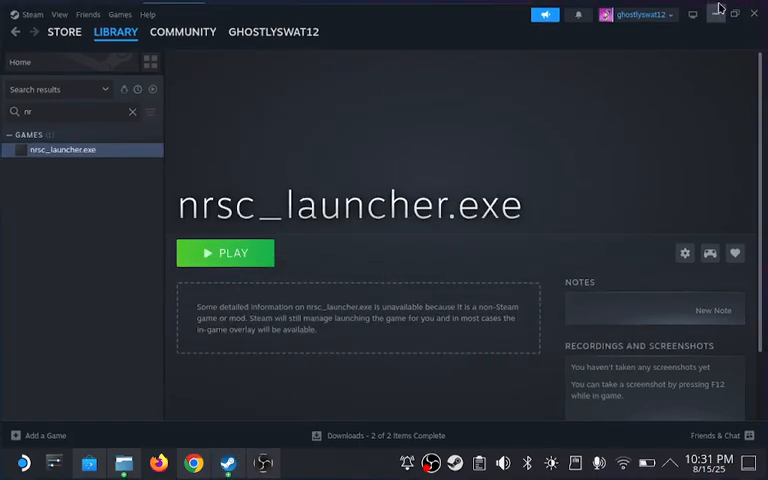
- Hide the Steam window to reach the desktop before reviewing the Discord Linux steps
click(716, 12)
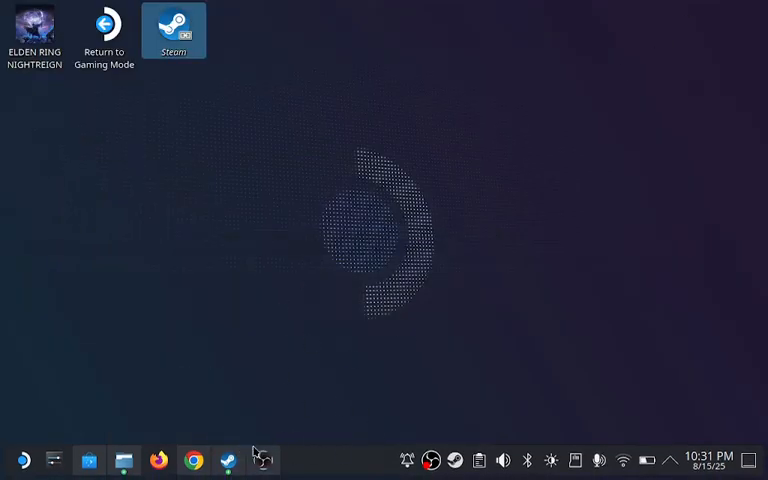
mouse_move(262, 460)
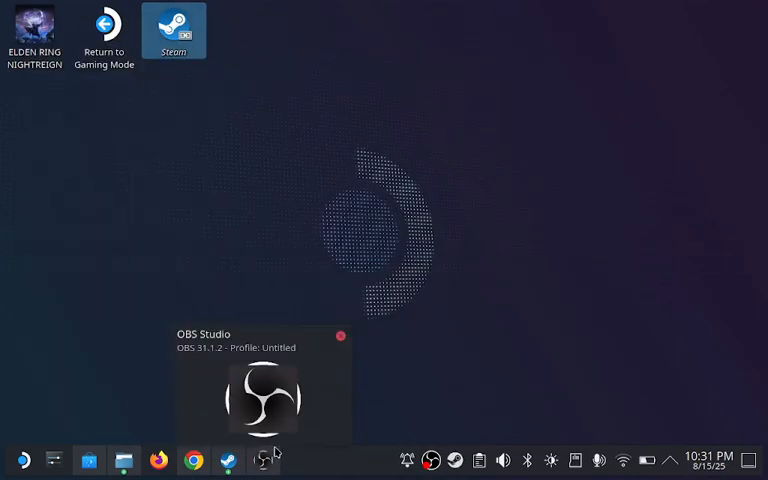
mouse_move(194, 460)
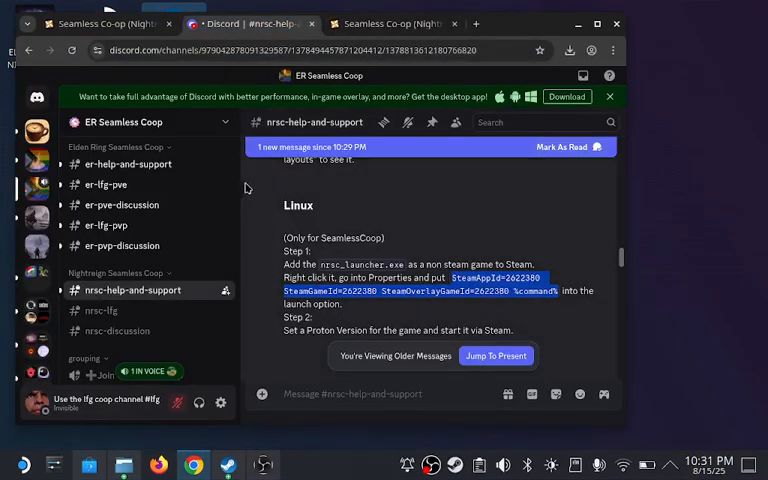
mouse_move(124, 288)
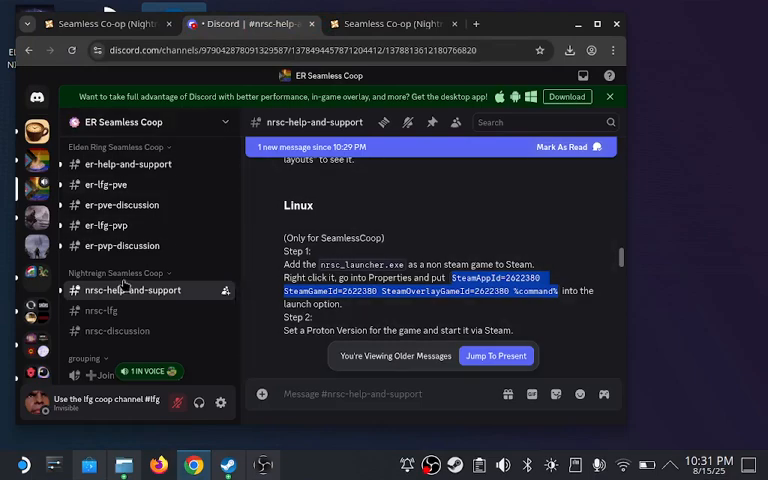
mouse_move(320, 262)
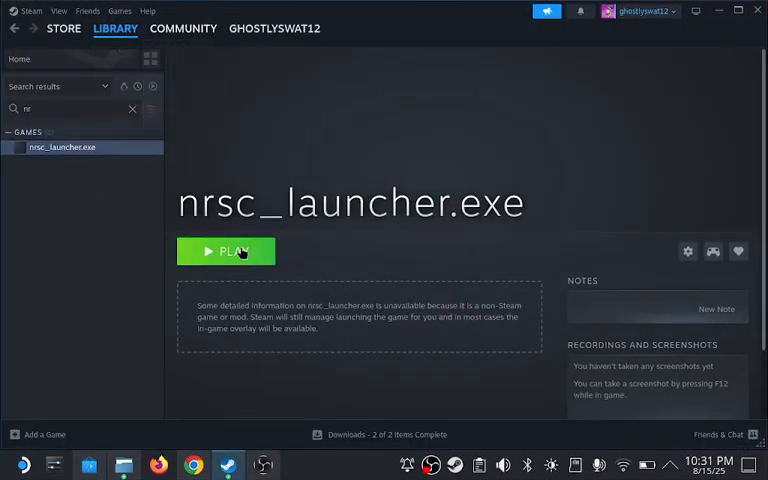
- Launch nrsc_launcher.exe from Steam, pass the title screen and leave Game Options for the title menu
click(226, 252)
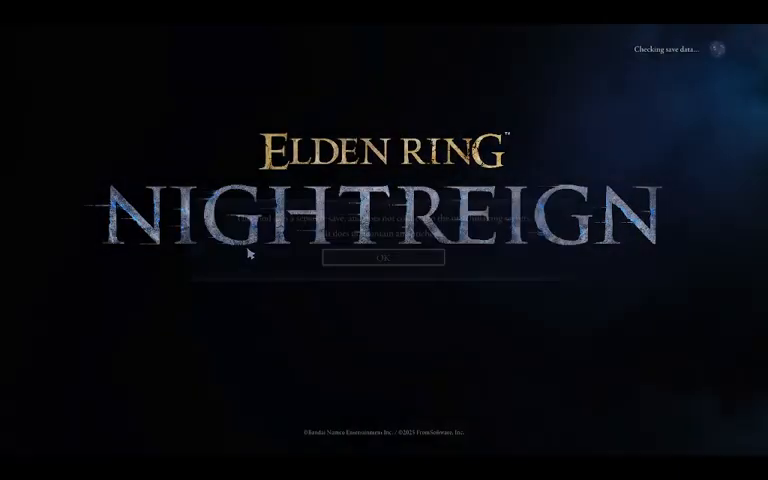
click(384, 260)
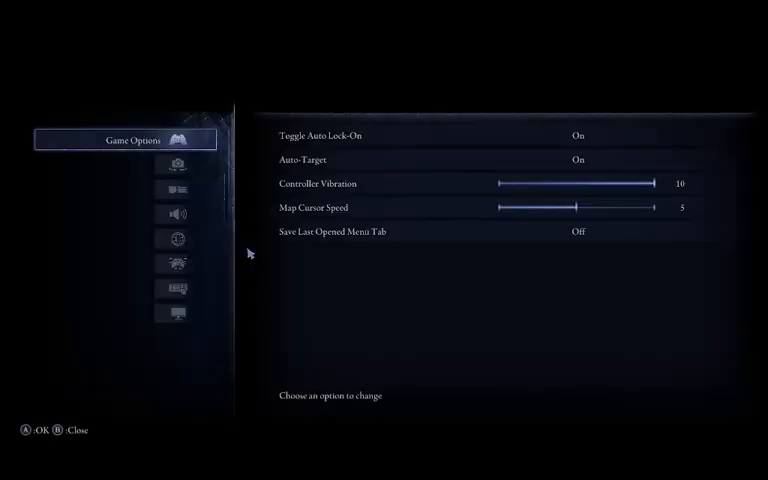
click(176, 214)
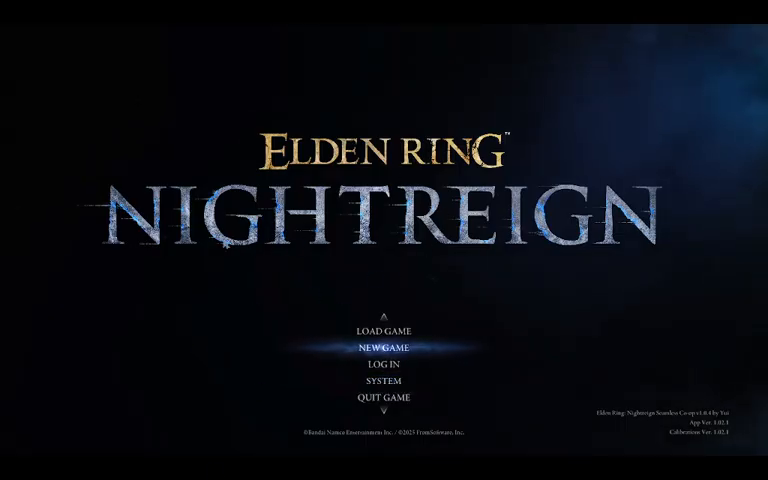
key(up)
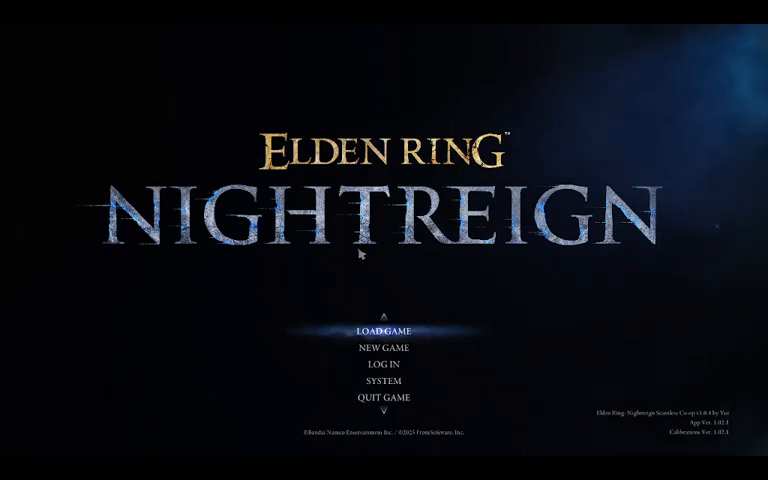
mouse_move(270, 264)
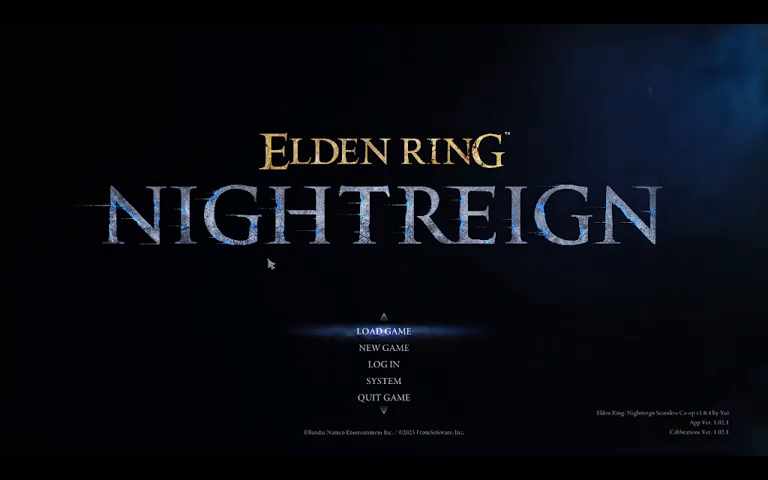
mouse_move(628, 448)
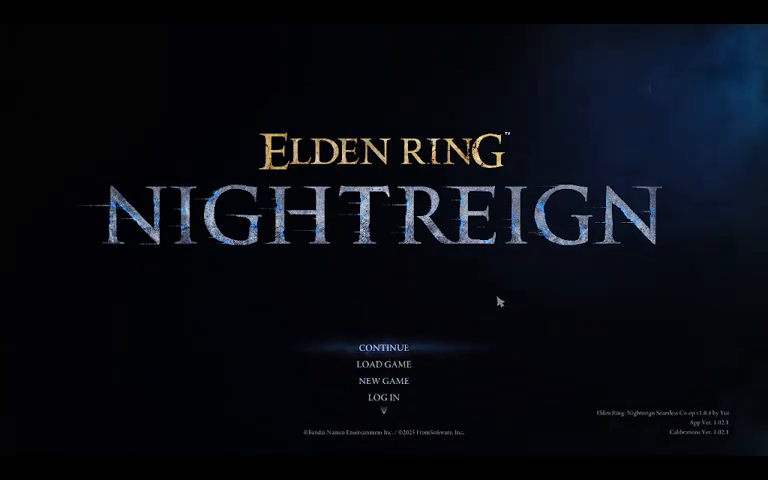
mouse_move(344, 380)
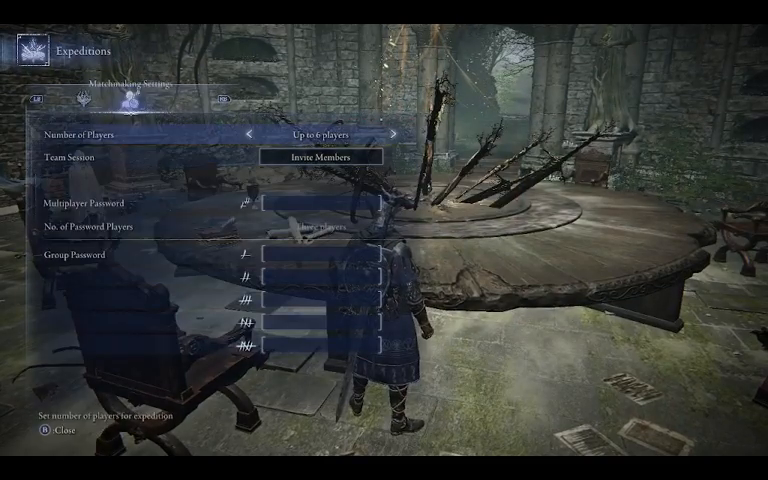
- Set the expedition's Number of Players to Up to 6 players, then back out of the settings
click(256, 132)
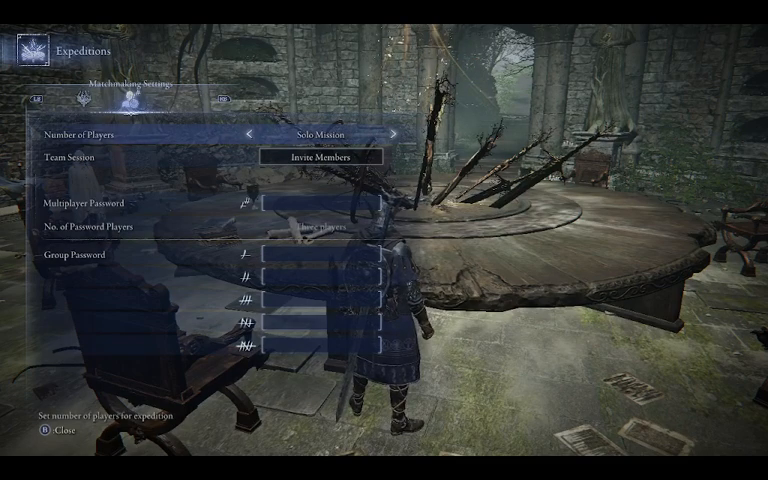
click(398, 132)
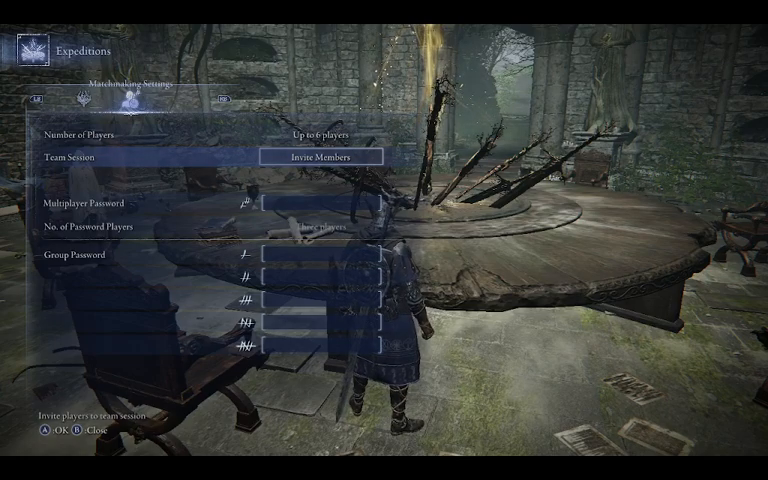
key(escape)
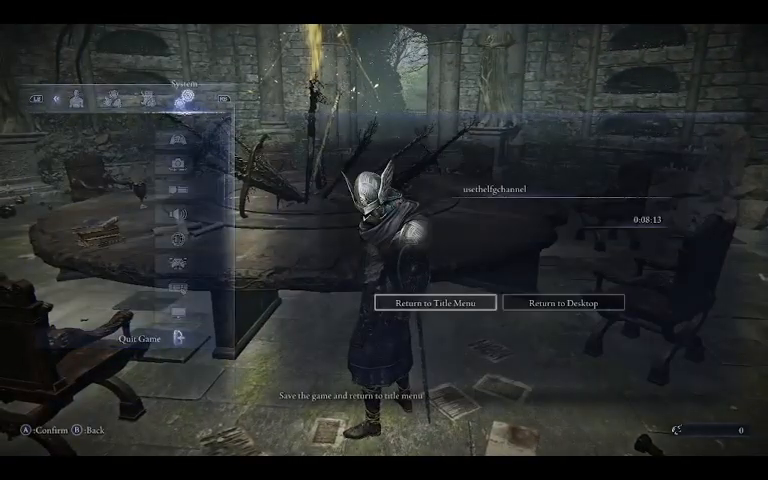
- Quit Nightreign via Return to Desktop, confirming the save, until Steam shows Play again
click(564, 302)
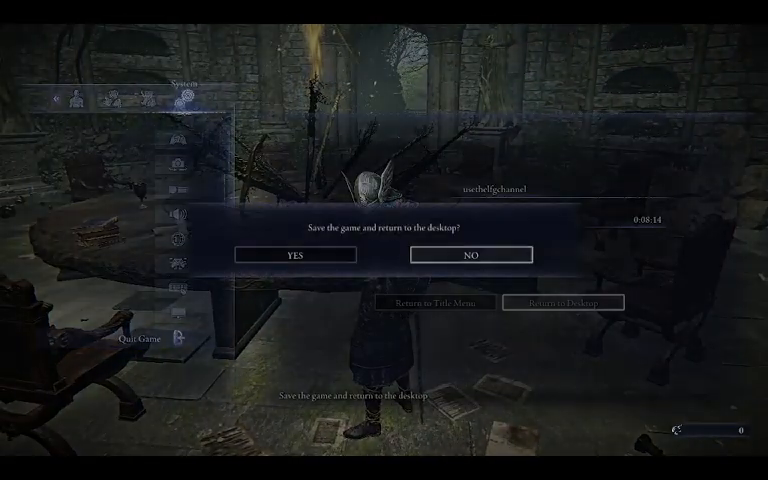
click(296, 252)
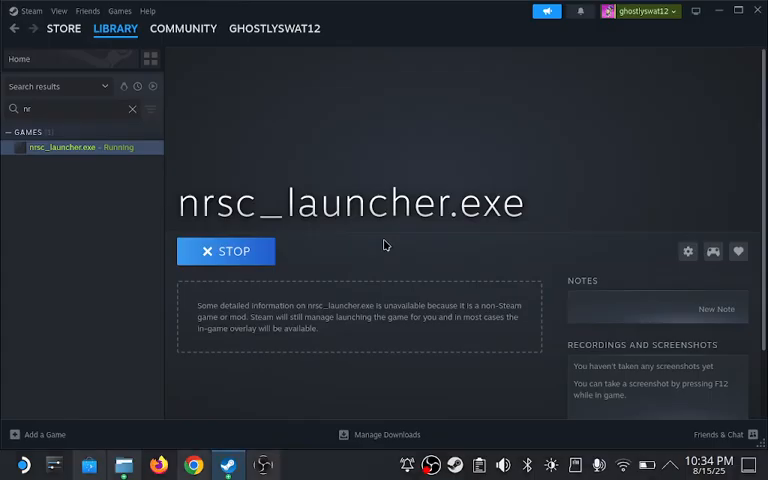
click(224, 252)
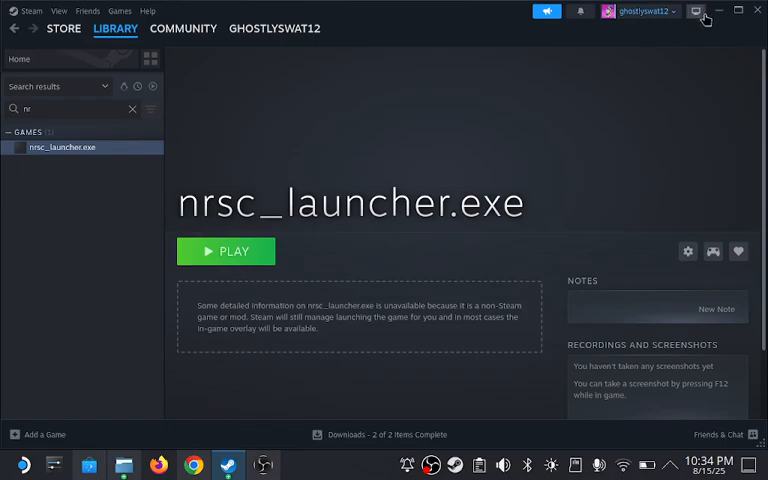
- Hide the Steam window, leaving the Plasma desktop with its shortcuts showing
click(704, 18)
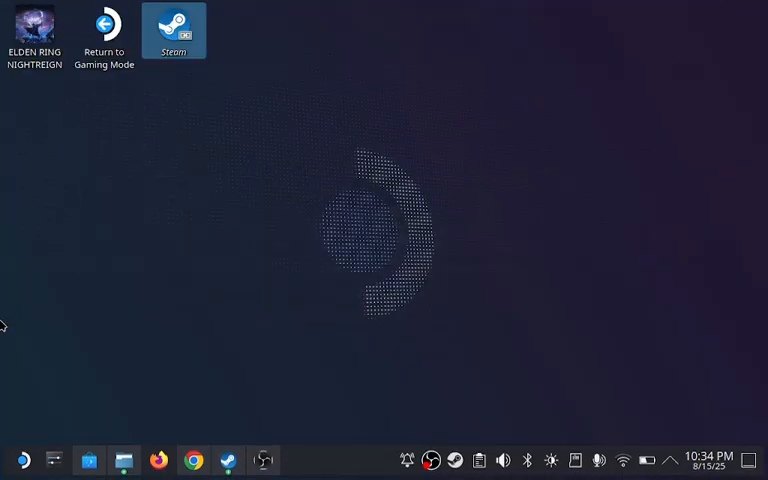
mouse_move(112, 268)
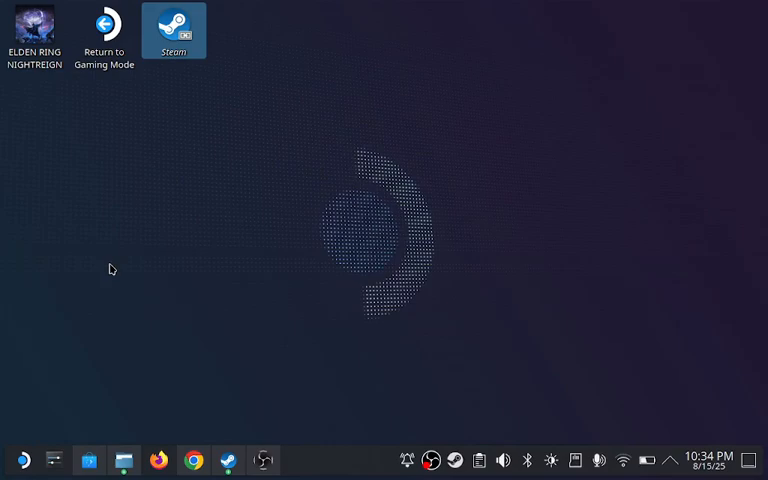
mouse_move(278, 450)
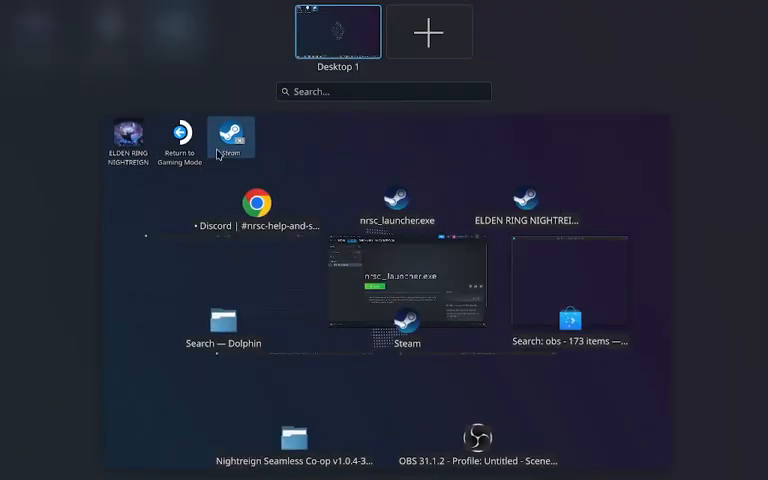
mouse_move(320, 30)
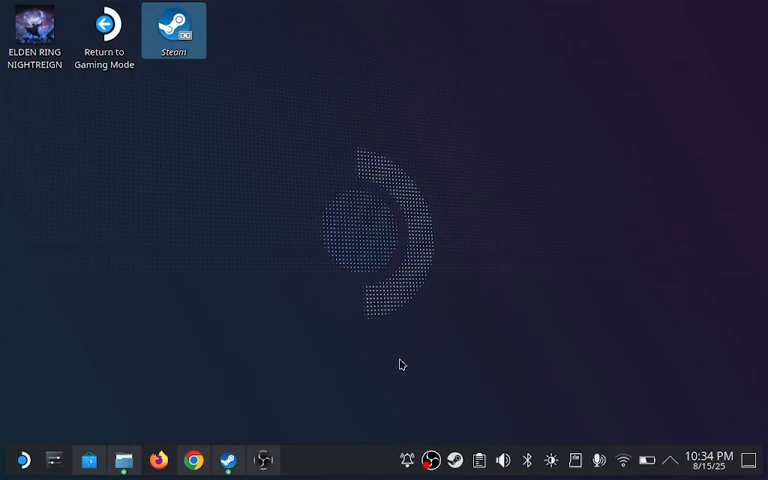
mouse_move(440, 324)
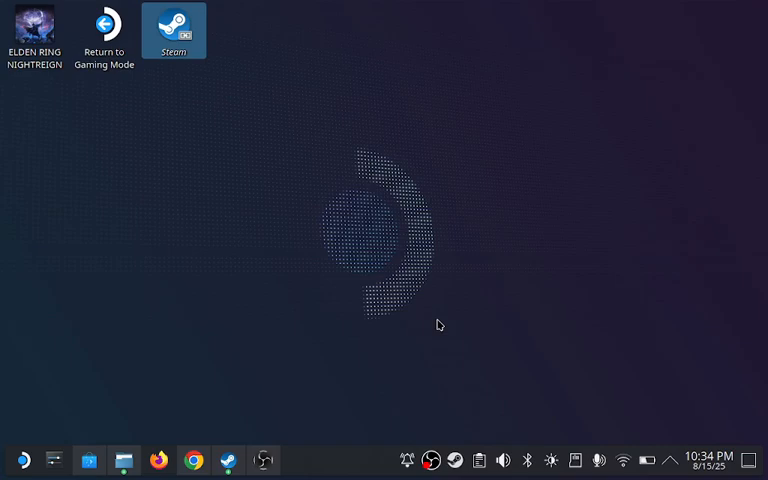
mouse_move(470, 348)
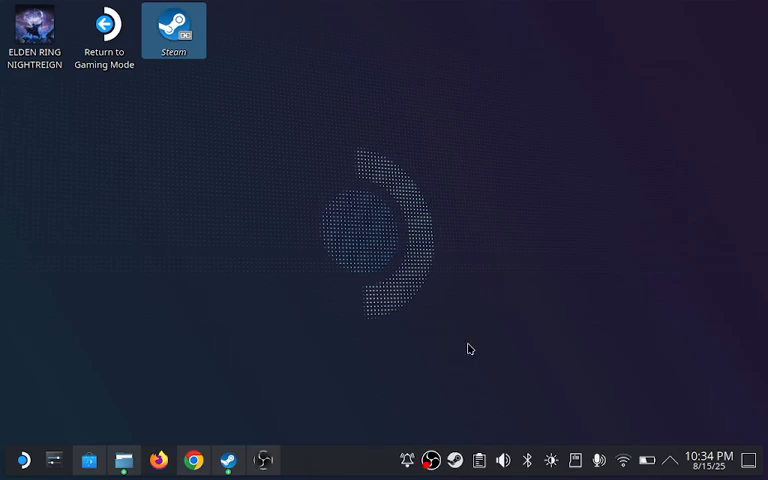
mouse_move(430, 460)
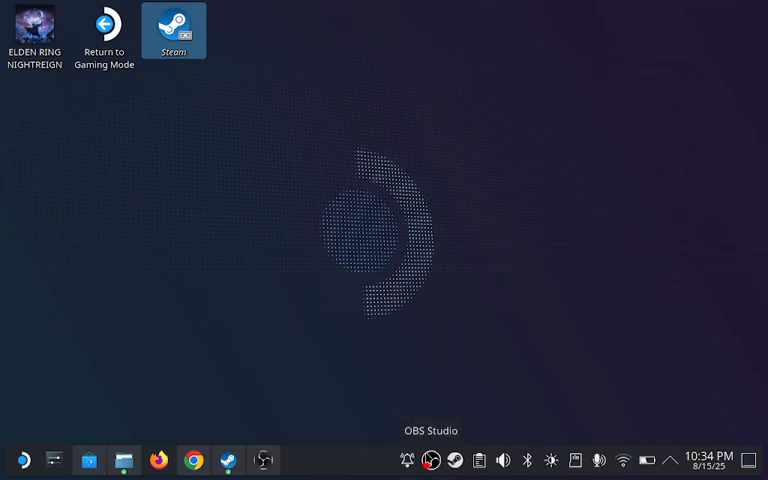